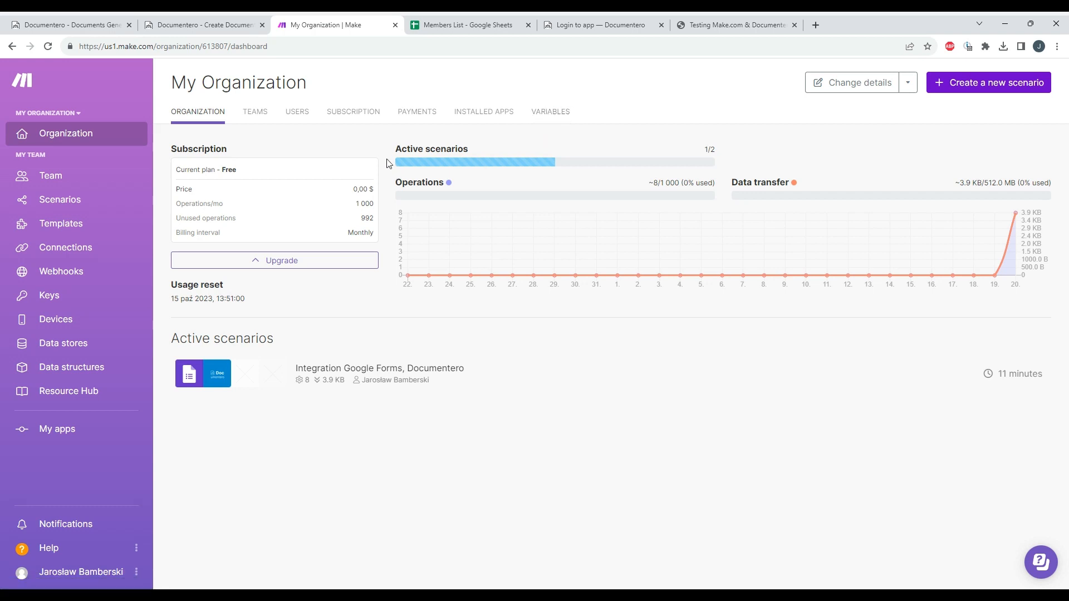
pyautogui.moveTo(388, 157)
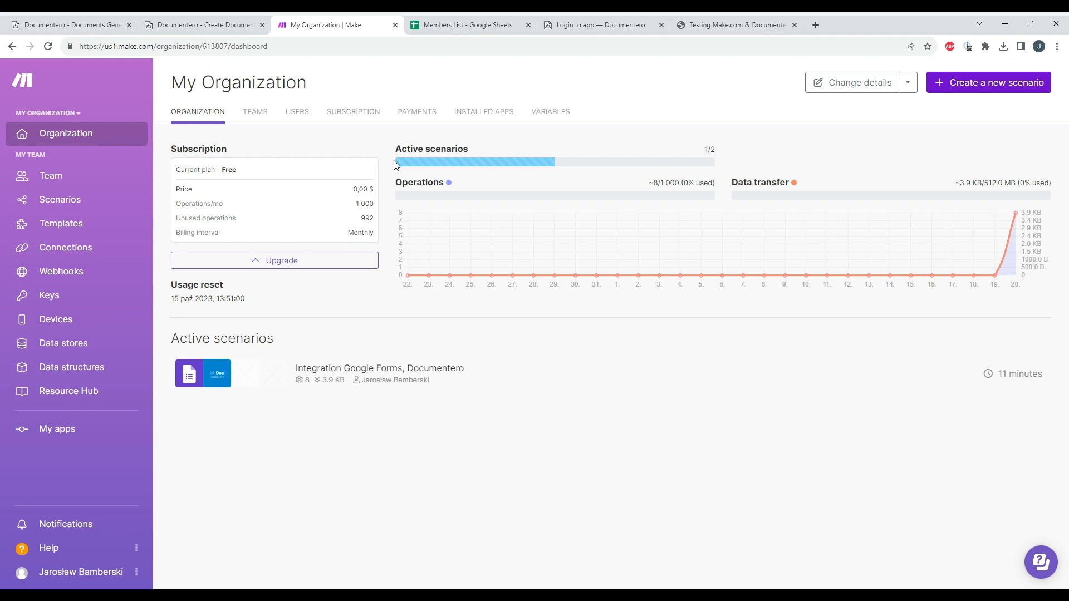
pyautogui.moveTo(421, 173)
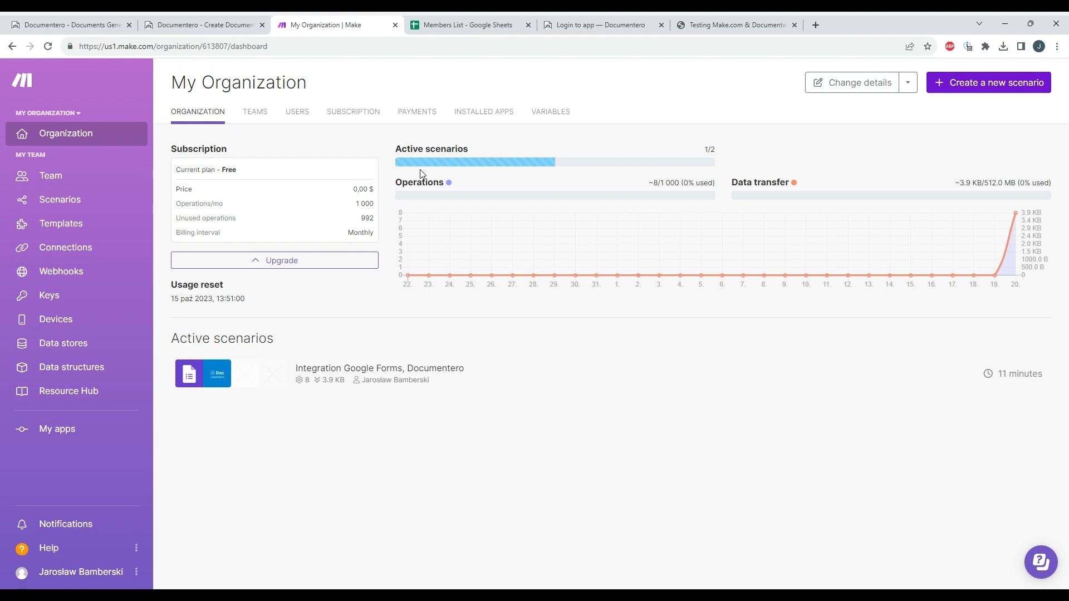
pyautogui.moveTo(1019, 98)
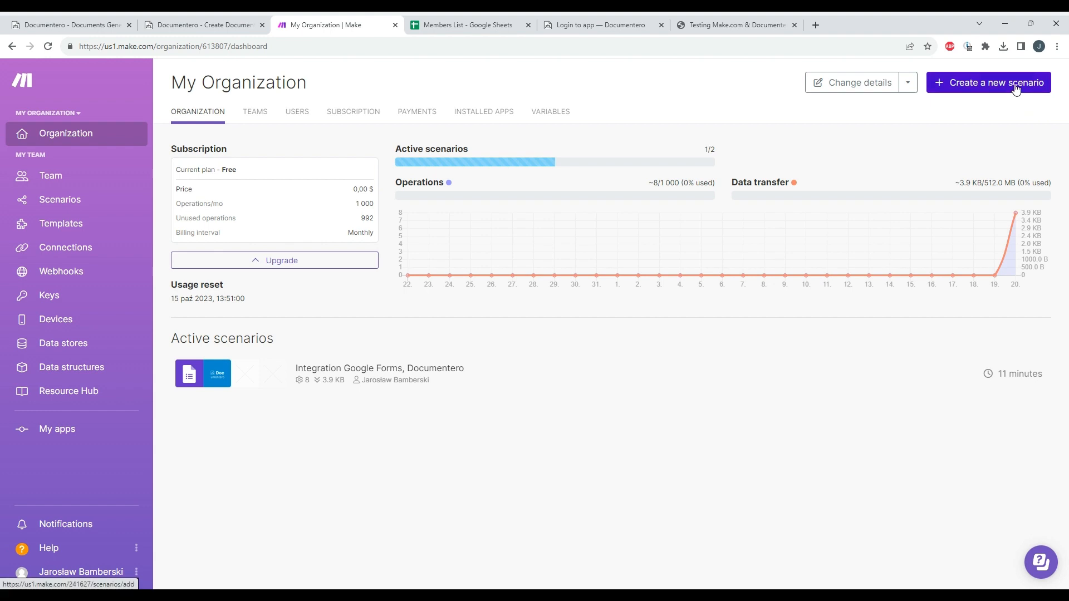
# Step: Create a new scenario with a Google Sheets 'Watch New Rows' trigger as its first module
pyautogui.click(988, 83)
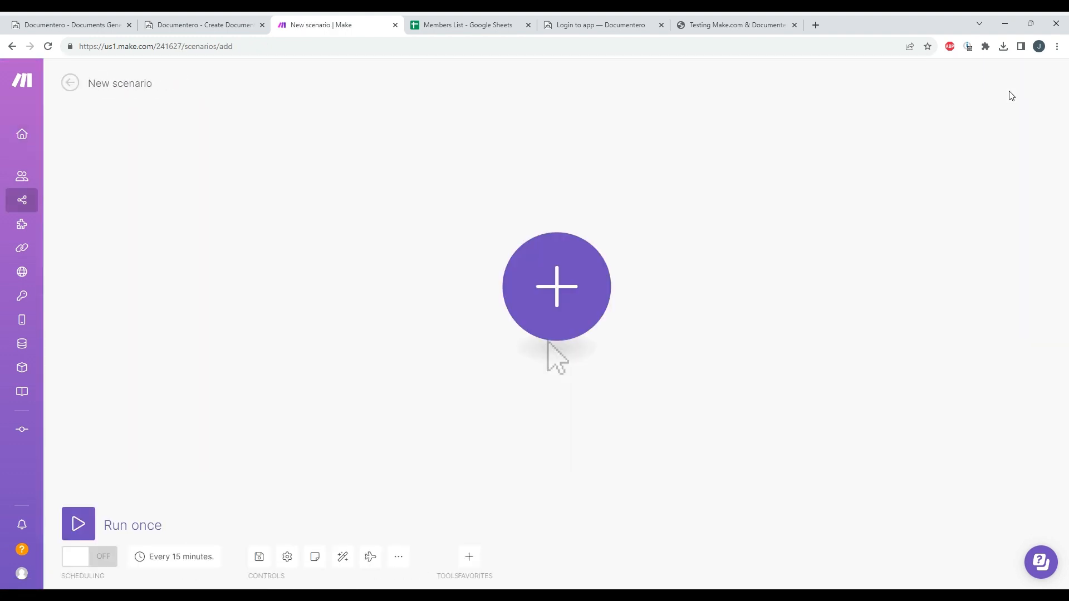
pyautogui.click(557, 286)
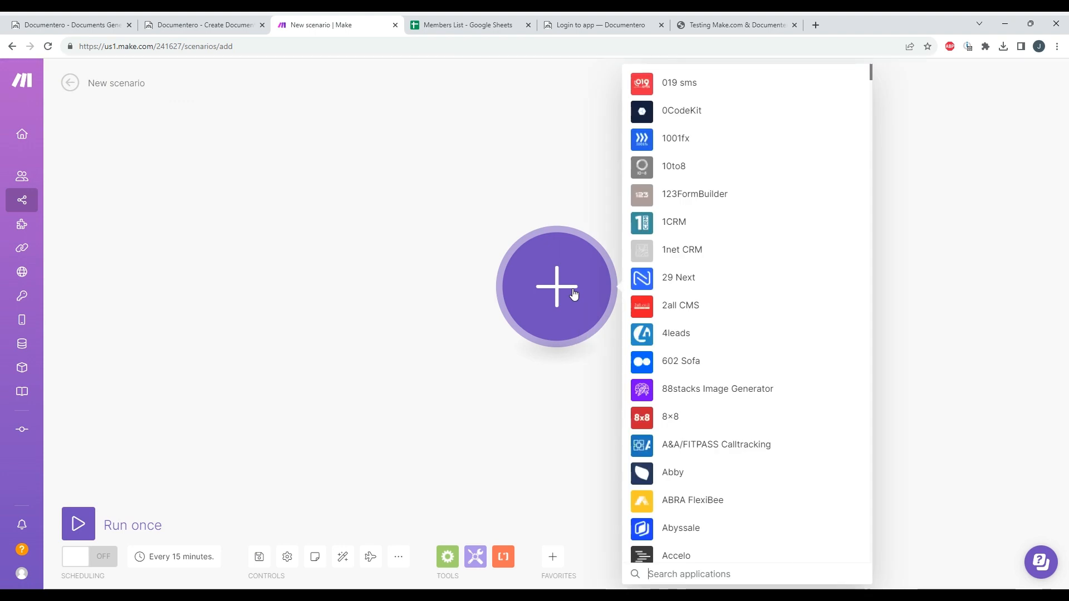
pyautogui.write('Google She')
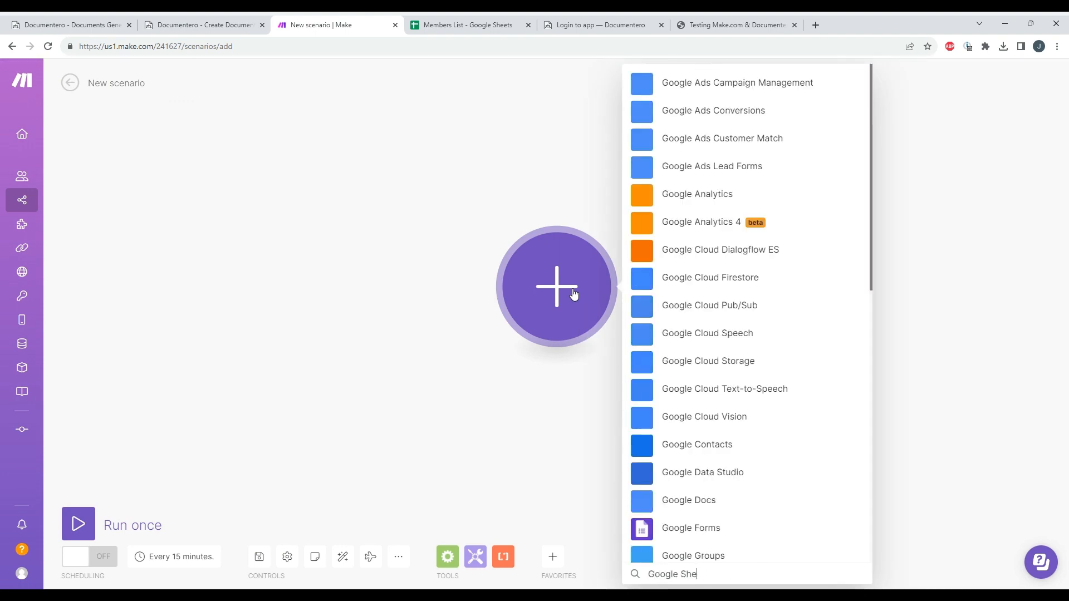
pyautogui.click(691, 573)
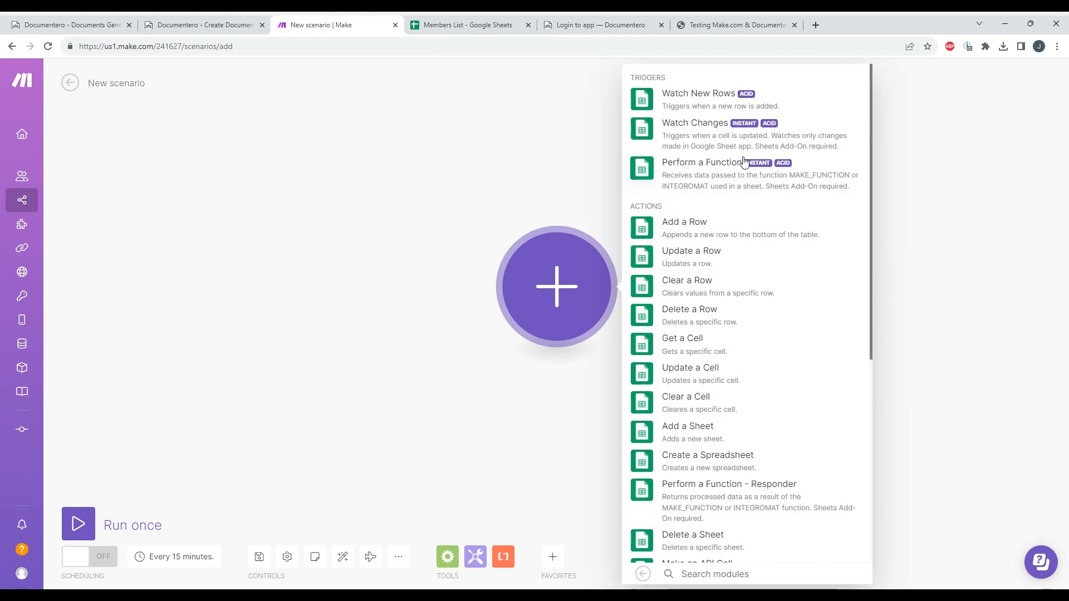
pyautogui.moveTo(761, 110)
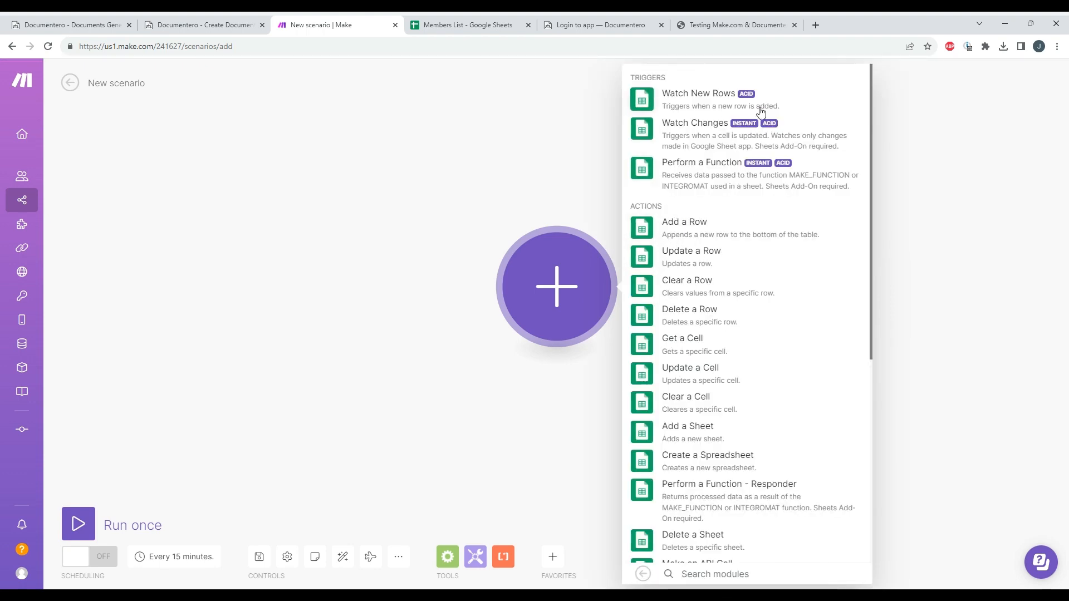
pyautogui.click(697, 100)
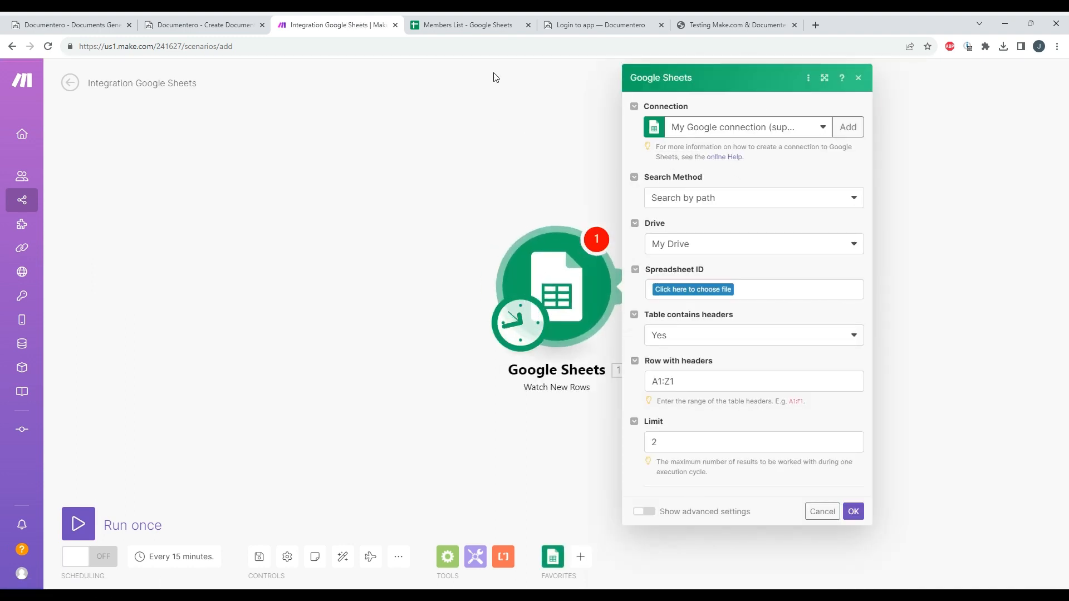
# Step: Switch to the Members List spreadsheet tab to review its rows
pyautogui.click(469, 25)
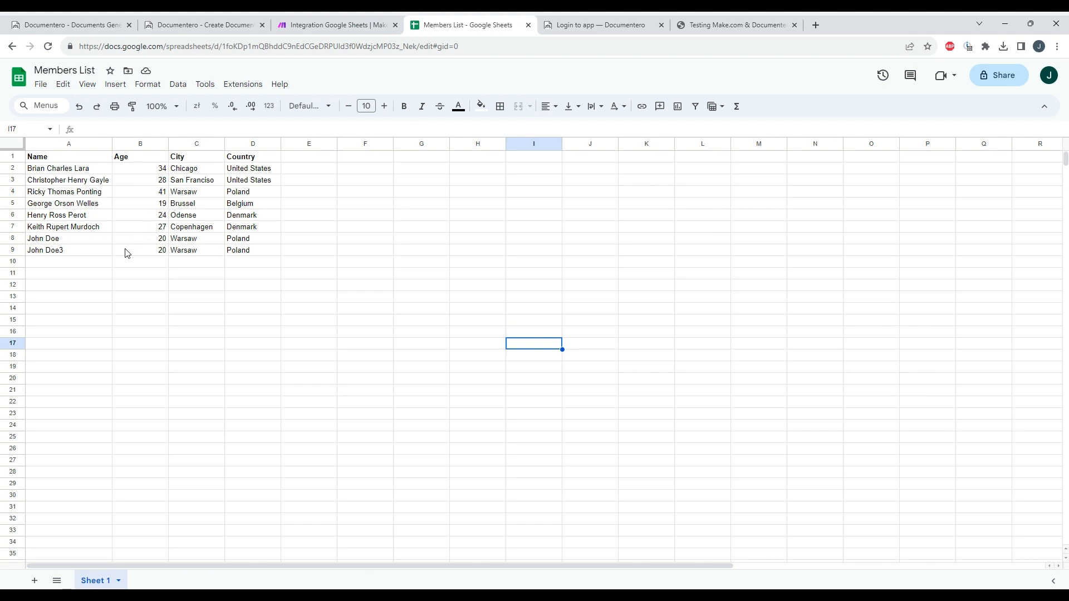
pyautogui.moveTo(129, 253)
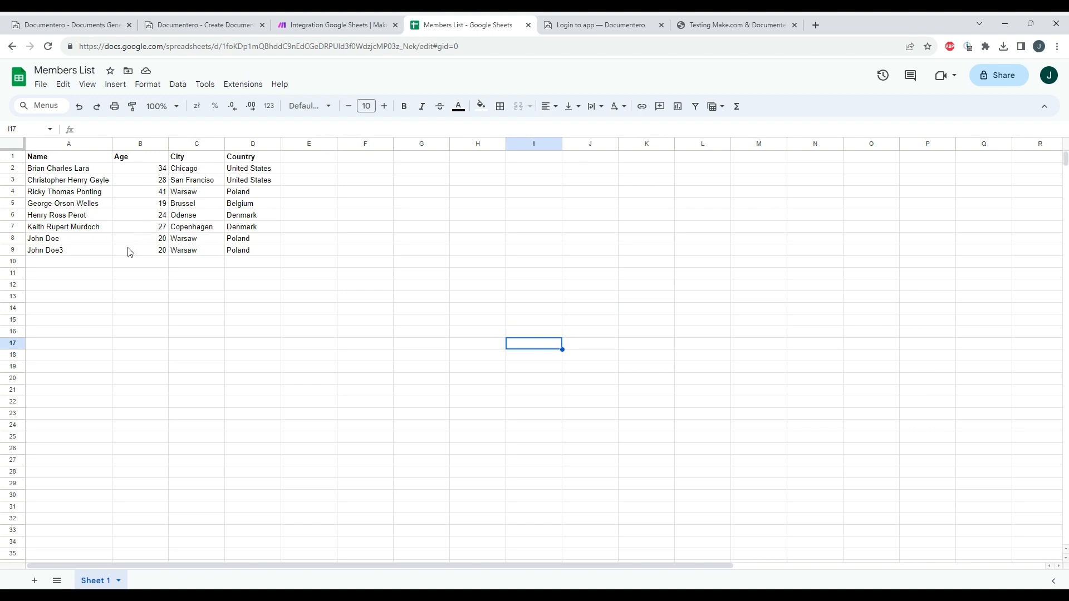
pyautogui.moveTo(89, 166)
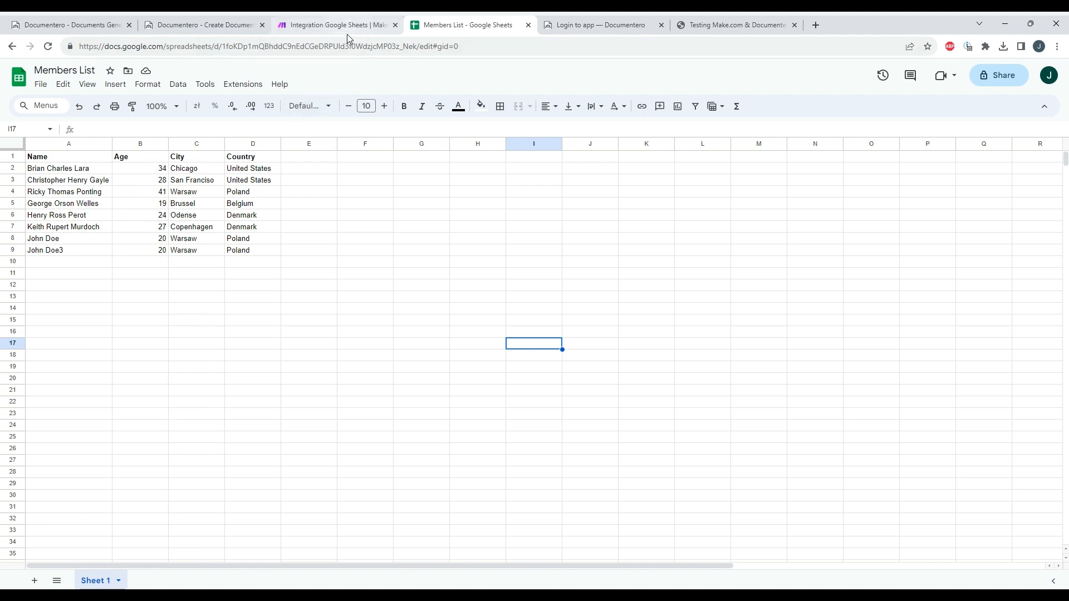
# Step: Point the trigger at the Members List spreadsheet, Sheet 1, found by path, and confirm with OK
pyautogui.click(335, 25)
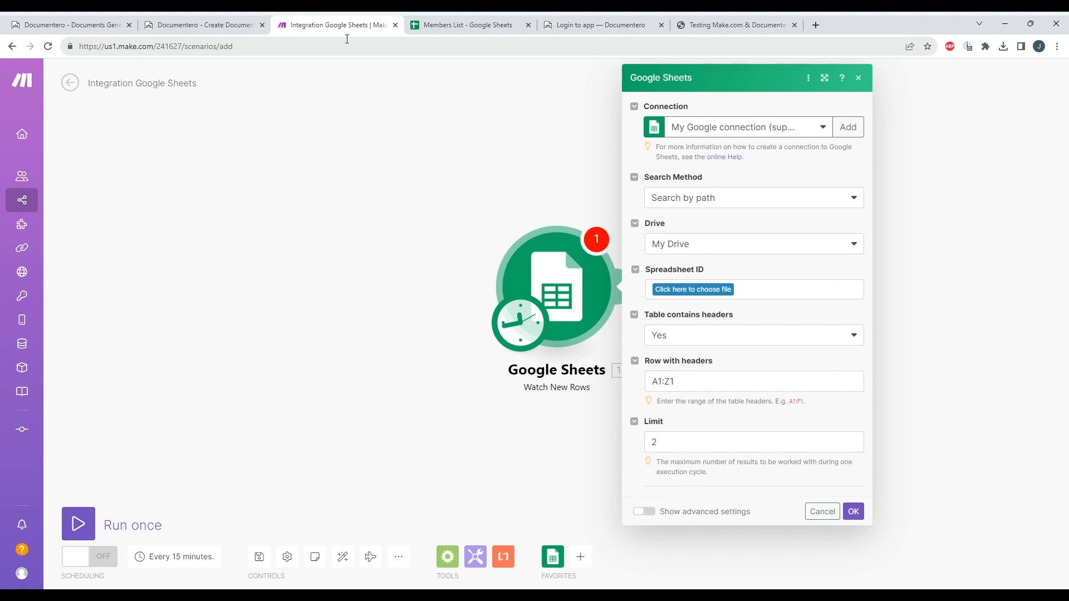
pyautogui.moveTo(718, 136)
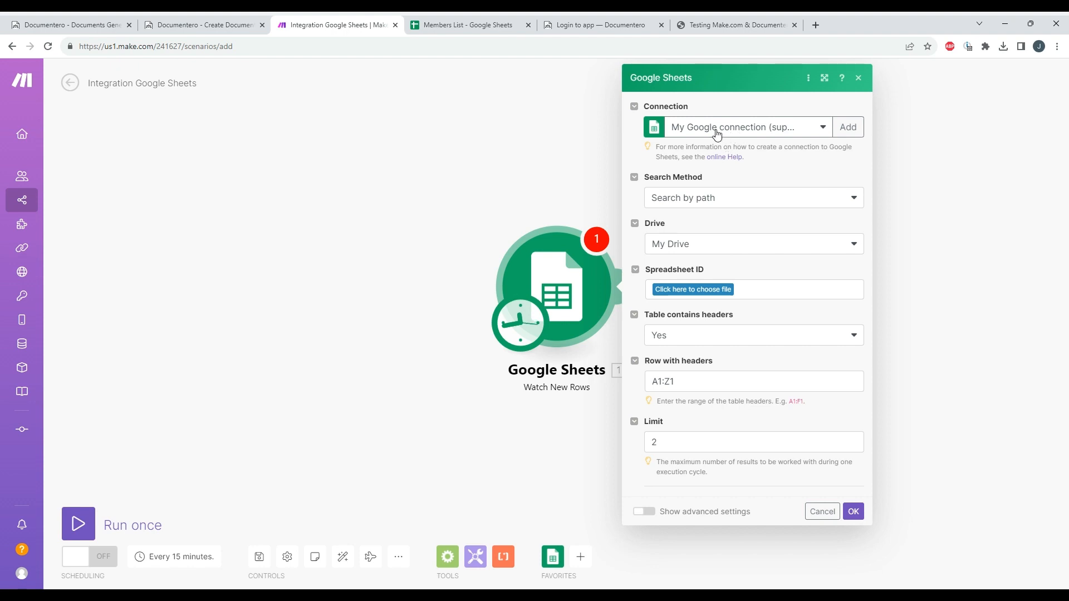
pyautogui.click(753, 244)
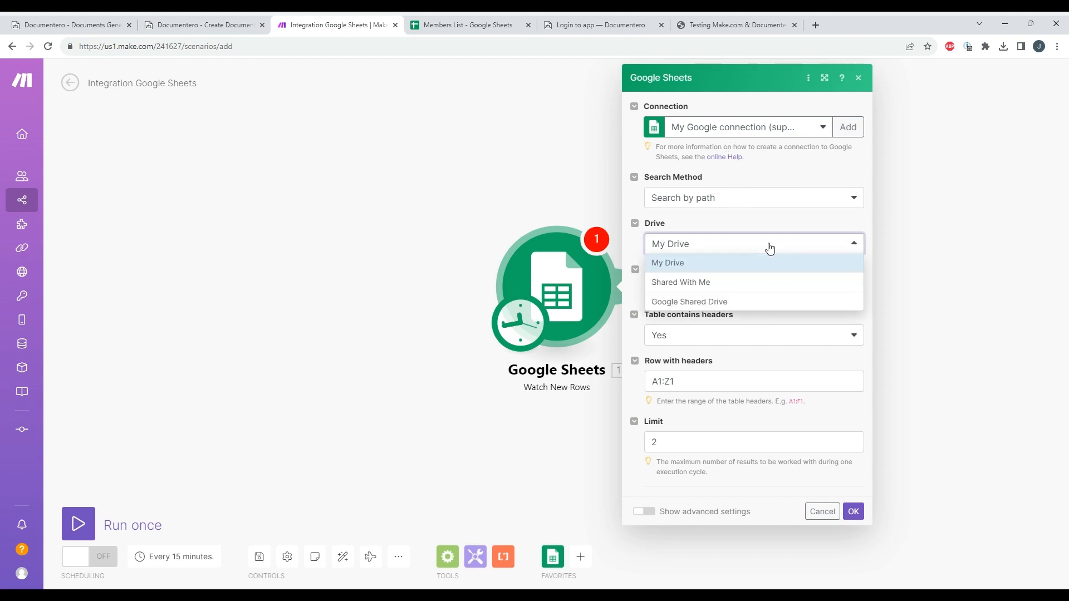
pyautogui.click(752, 198)
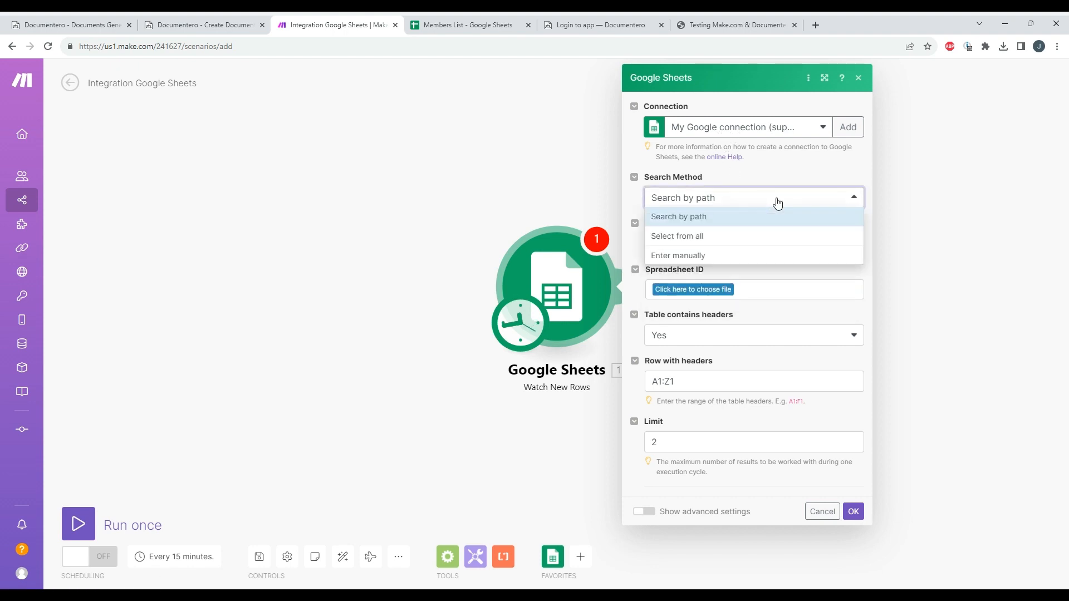
pyautogui.click(678, 217)
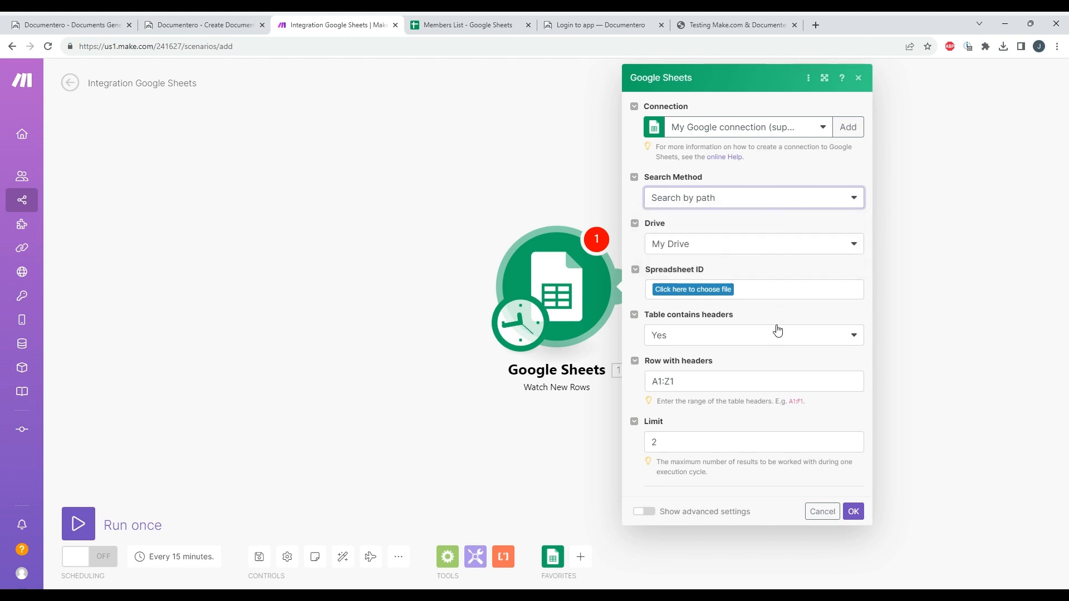
pyautogui.click(691, 290)
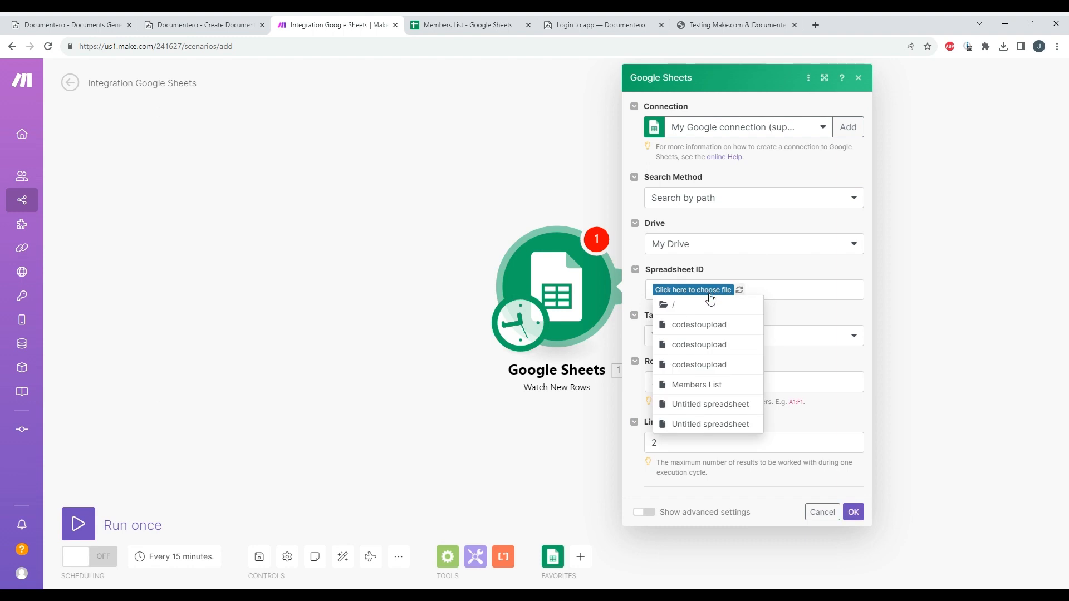
pyautogui.click(696, 384)
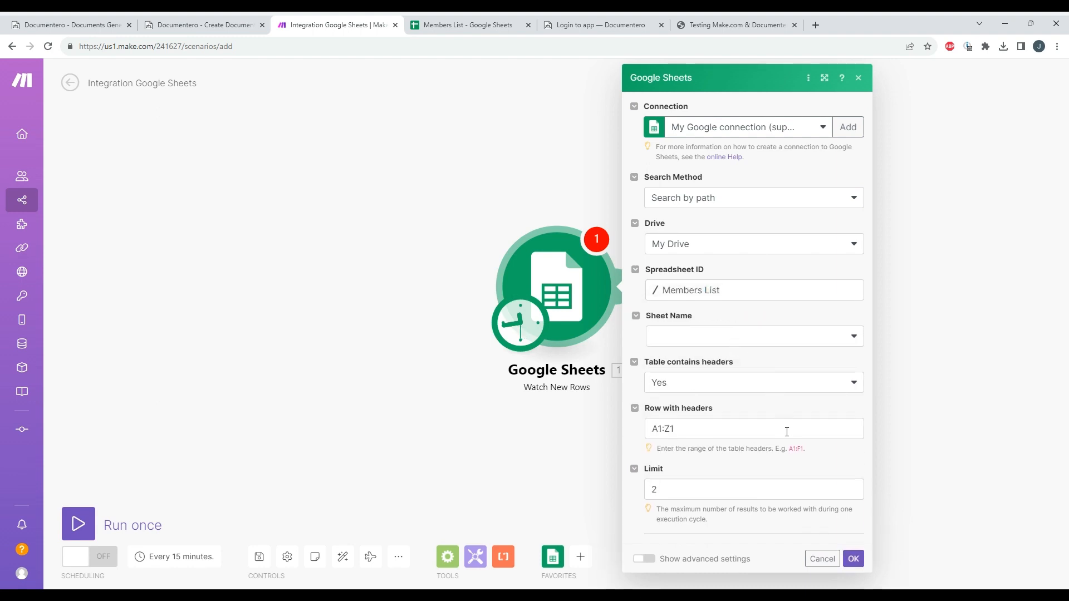
pyautogui.click(753, 335)
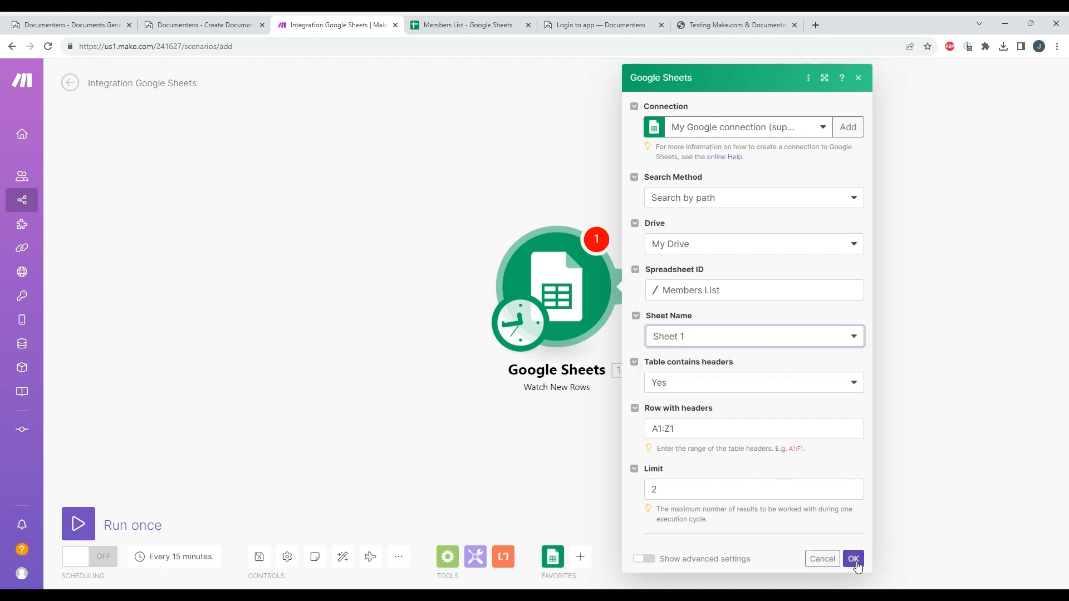
pyautogui.click(853, 558)
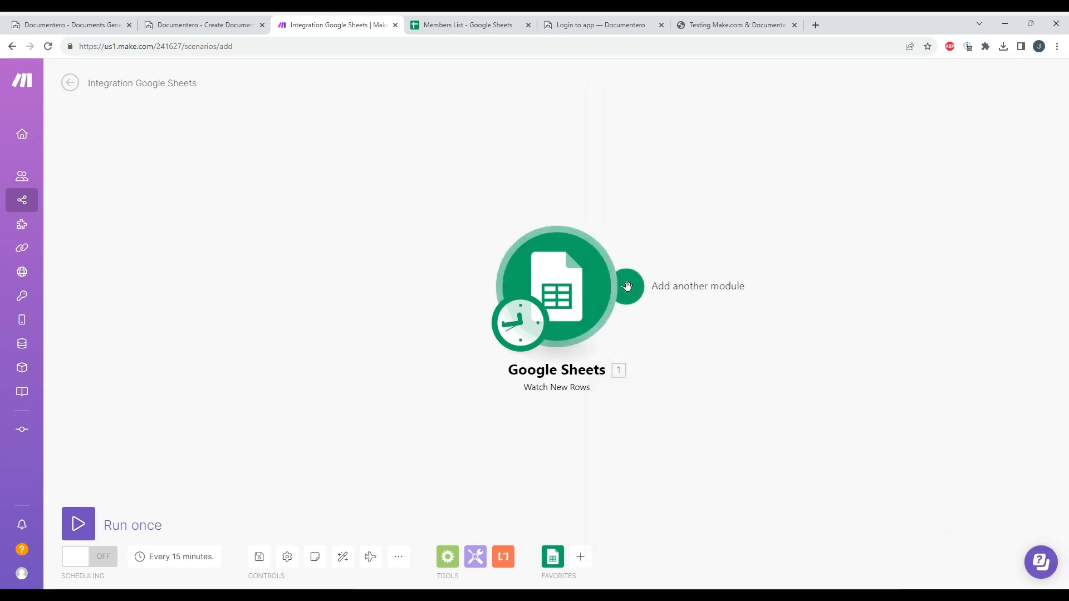
# Step: Add a Documentero 'Generate Document and Send as Email Attachment' module after the trigger
pyautogui.click(626, 286)
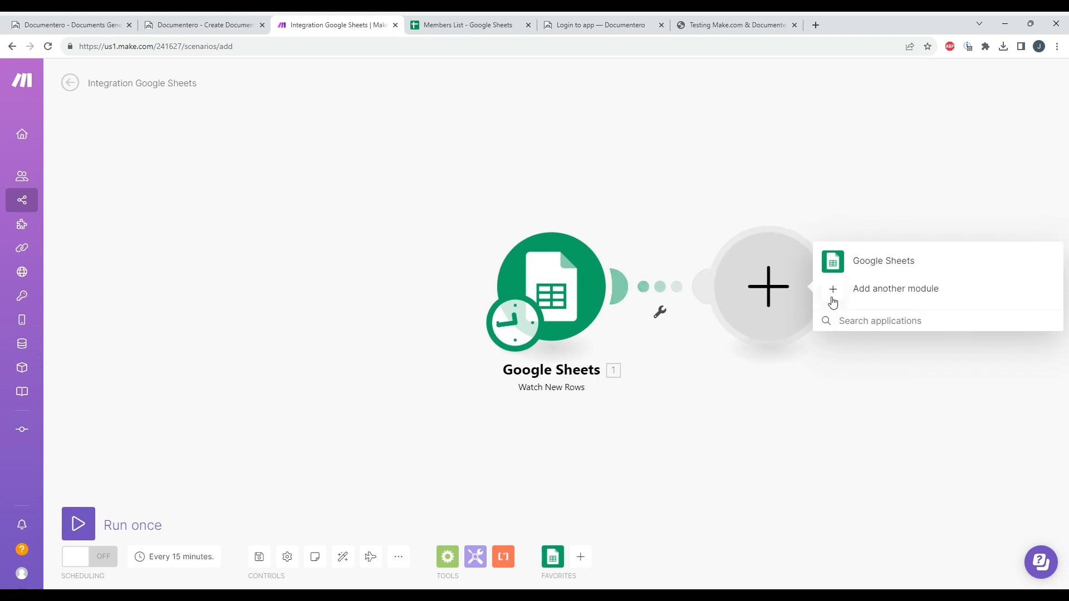
pyautogui.write('Do')
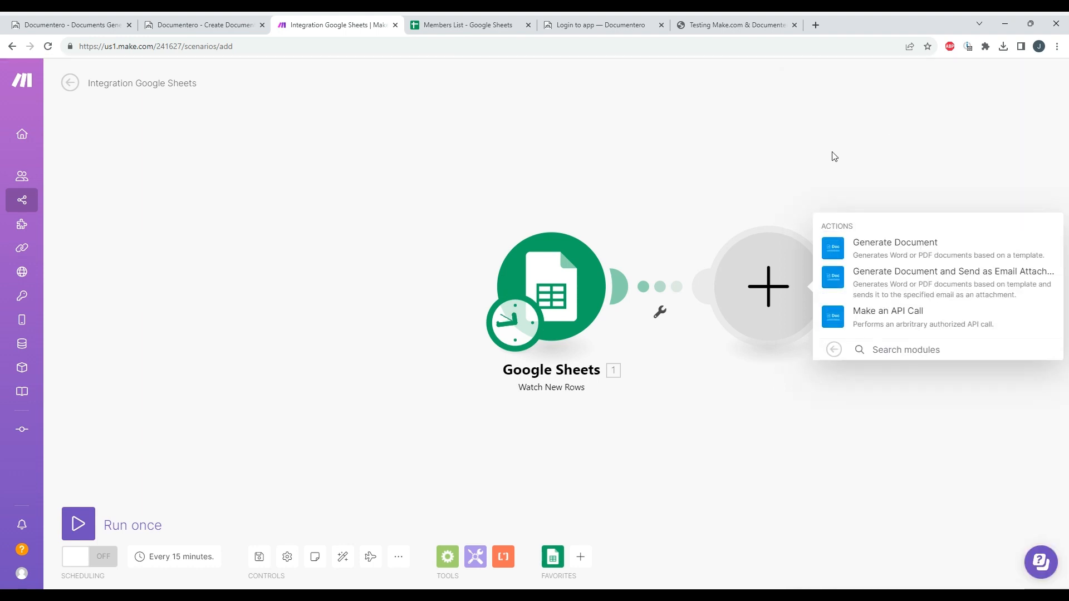
pyautogui.moveTo(920, 294)
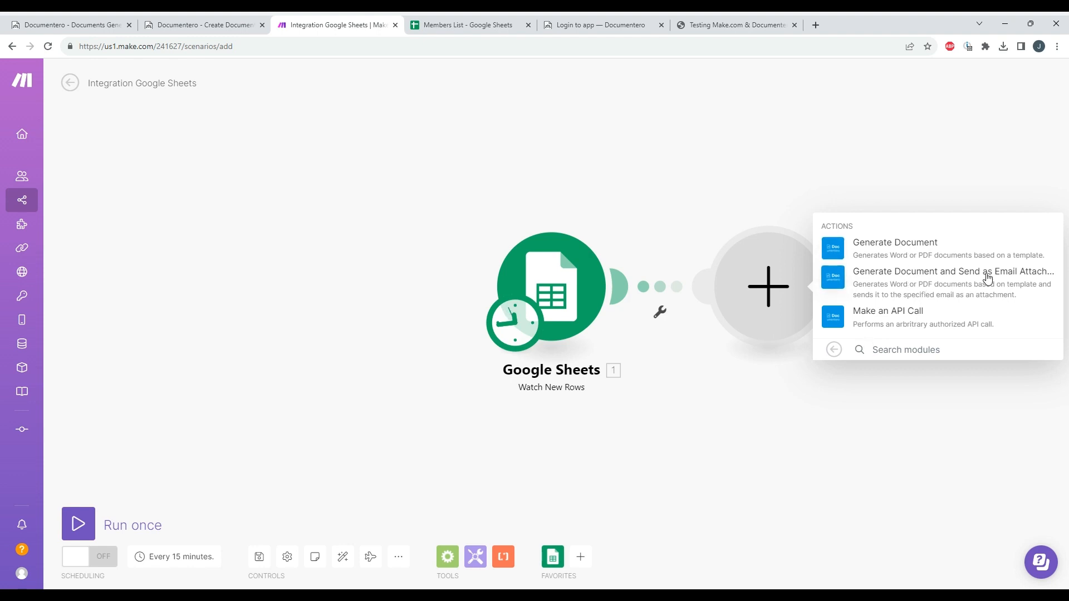
pyautogui.moveTo(929, 256)
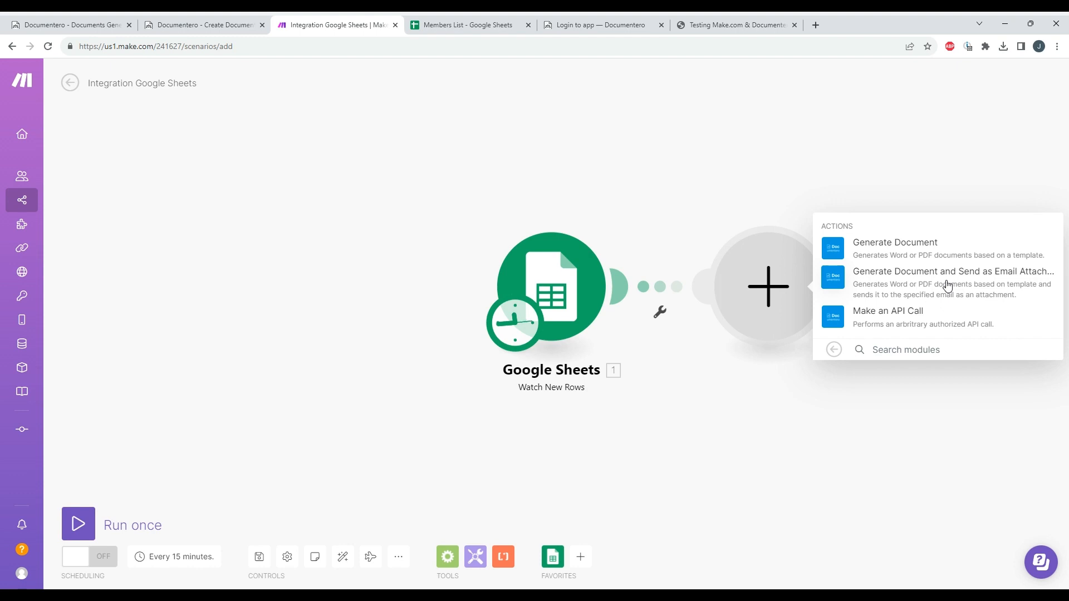
pyautogui.click(952, 272)
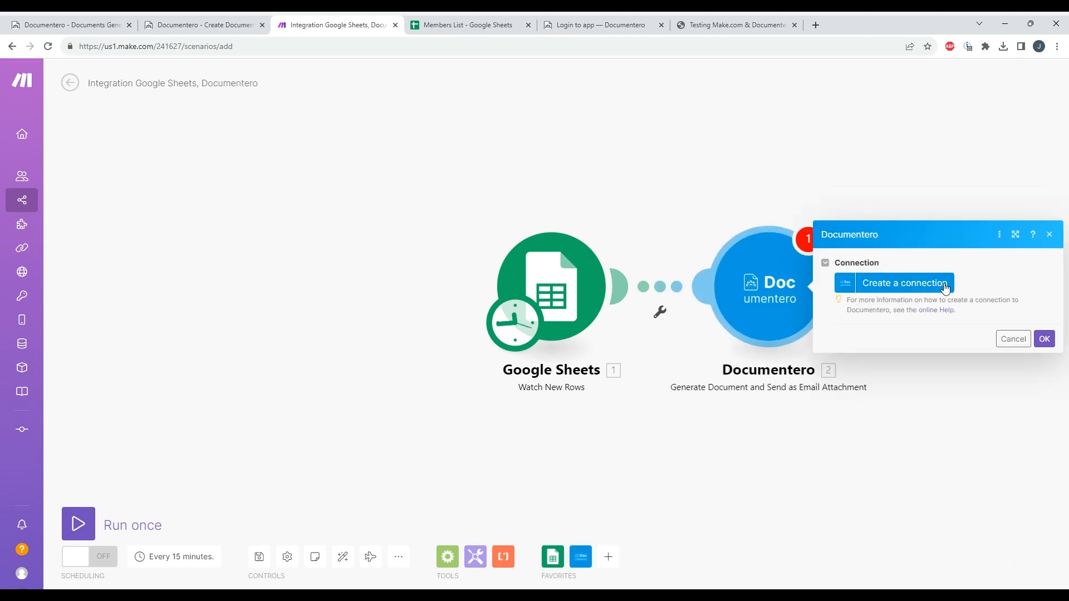
# Step: Start a Documentero connection, select the API key on the Documentero account page, and return to Make
pyautogui.click(904, 283)
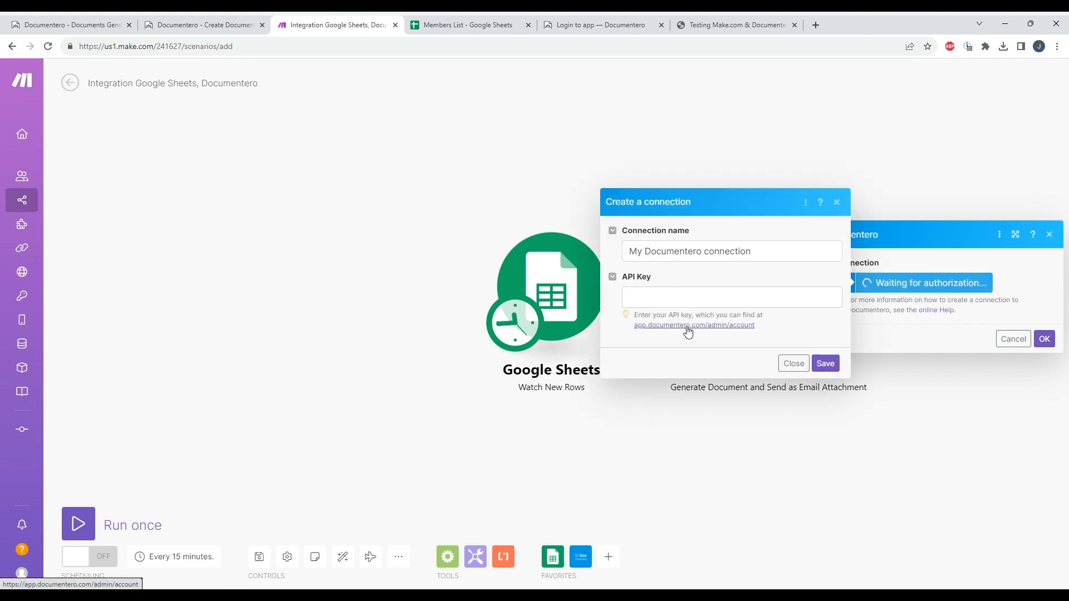
pyautogui.click(694, 324)
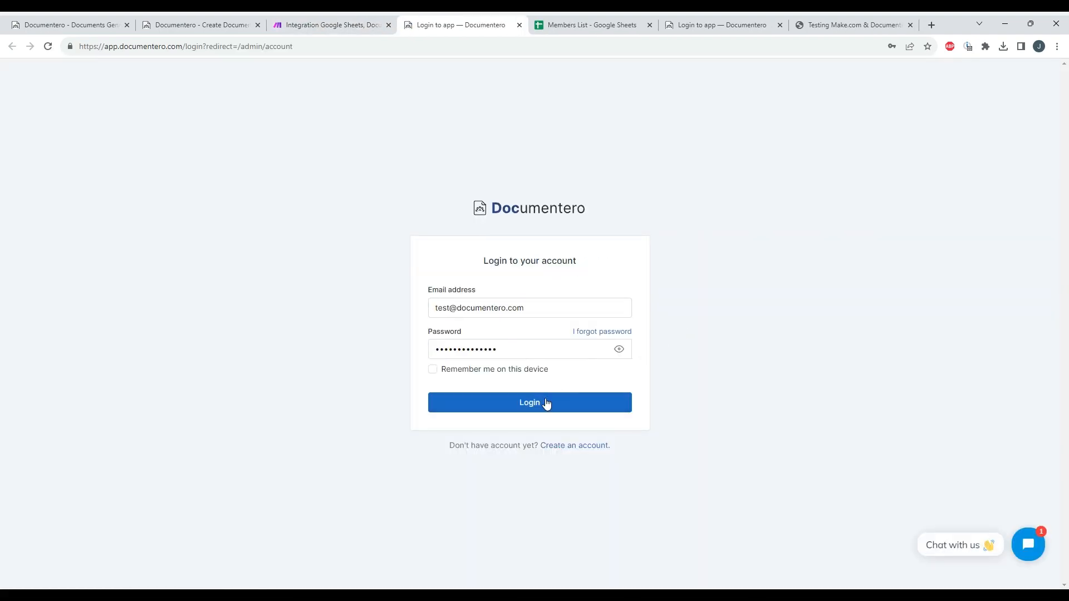
pyautogui.click(529, 402)
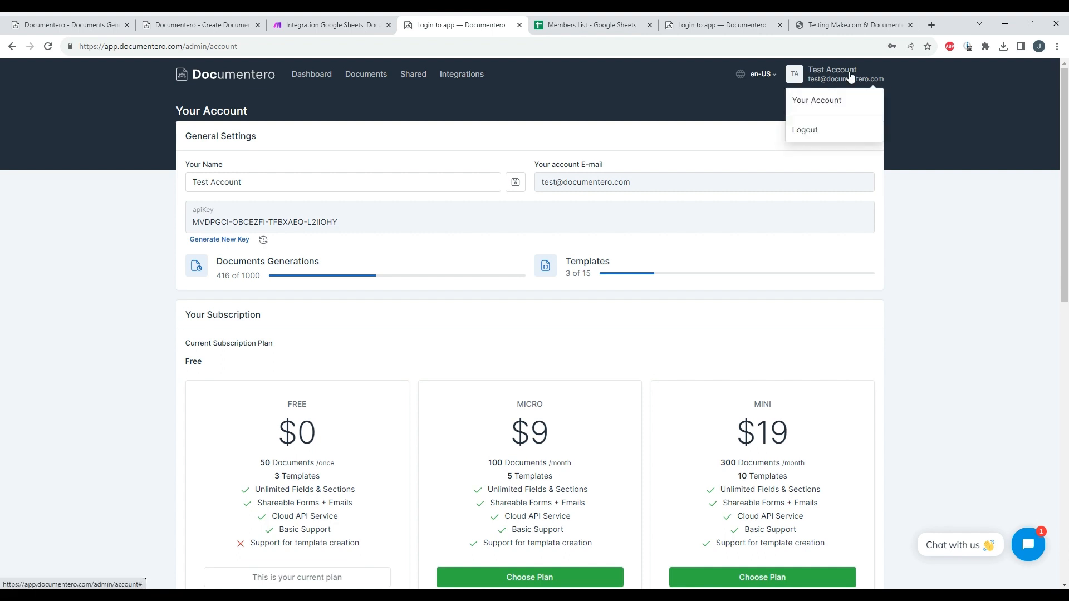
pyautogui.doubleClick(320, 222)
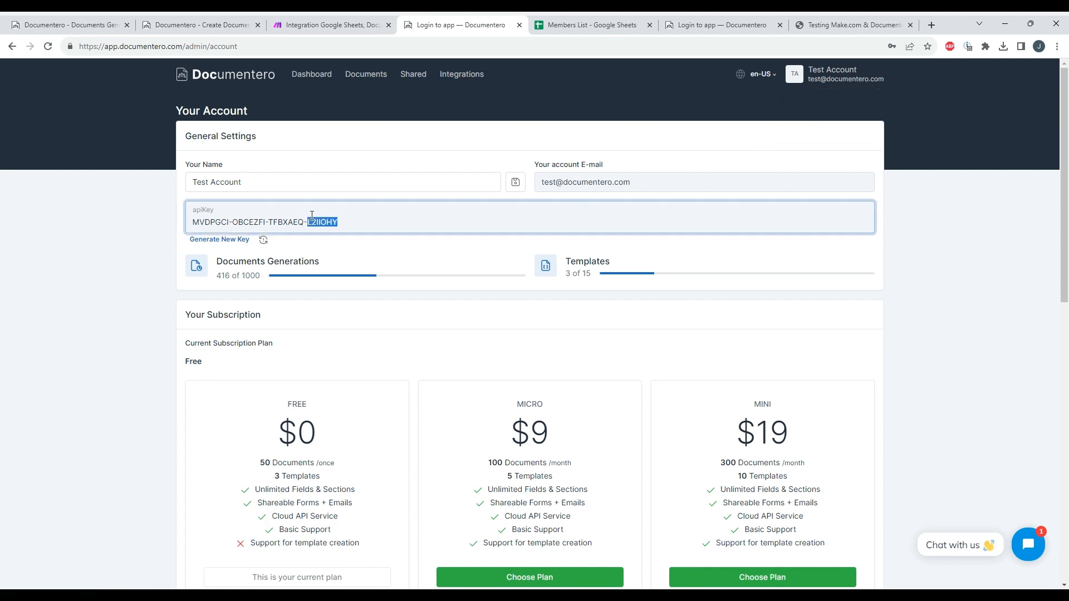
pyautogui.click(331, 25)
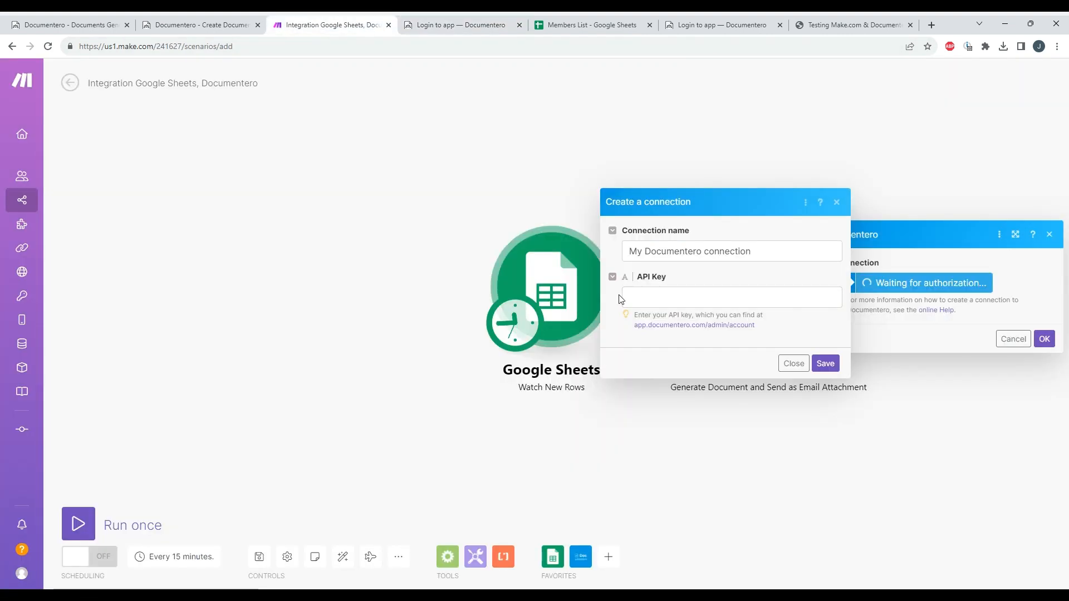
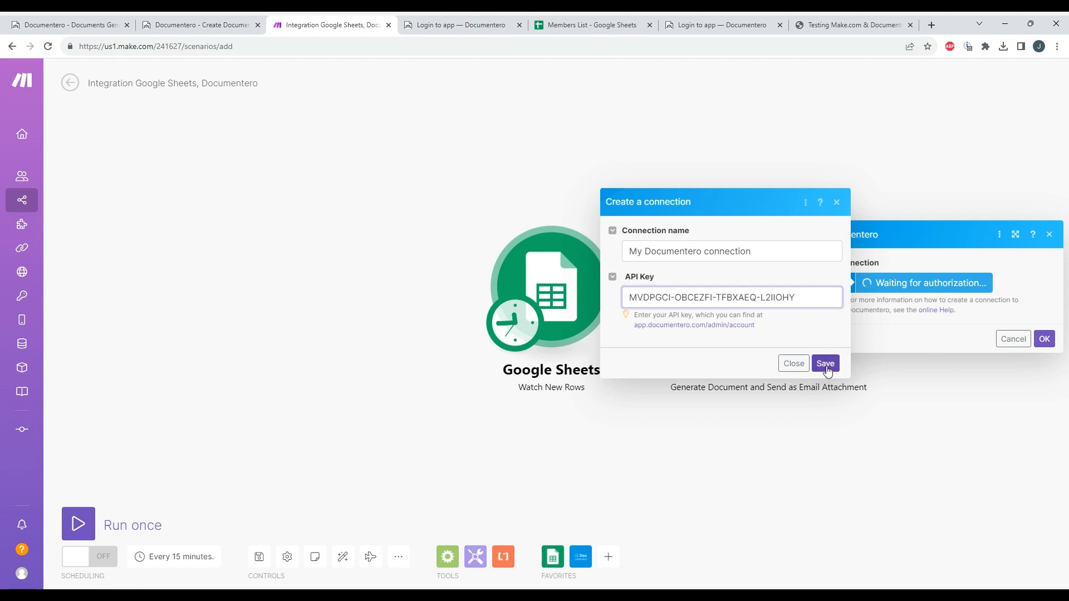
pyautogui.click(824, 363)
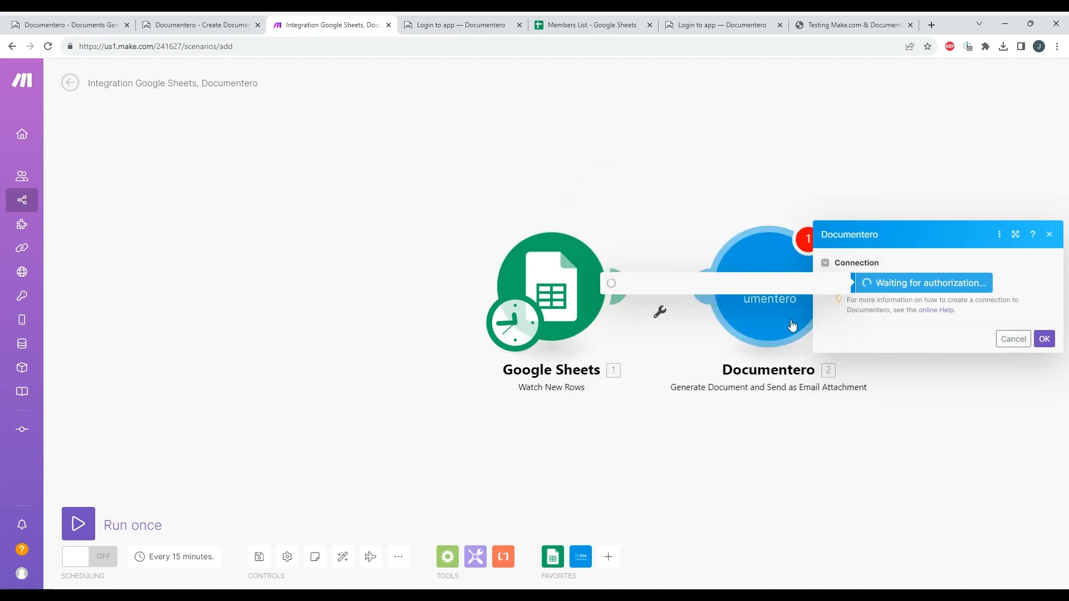
pyautogui.moveTo(799, 286)
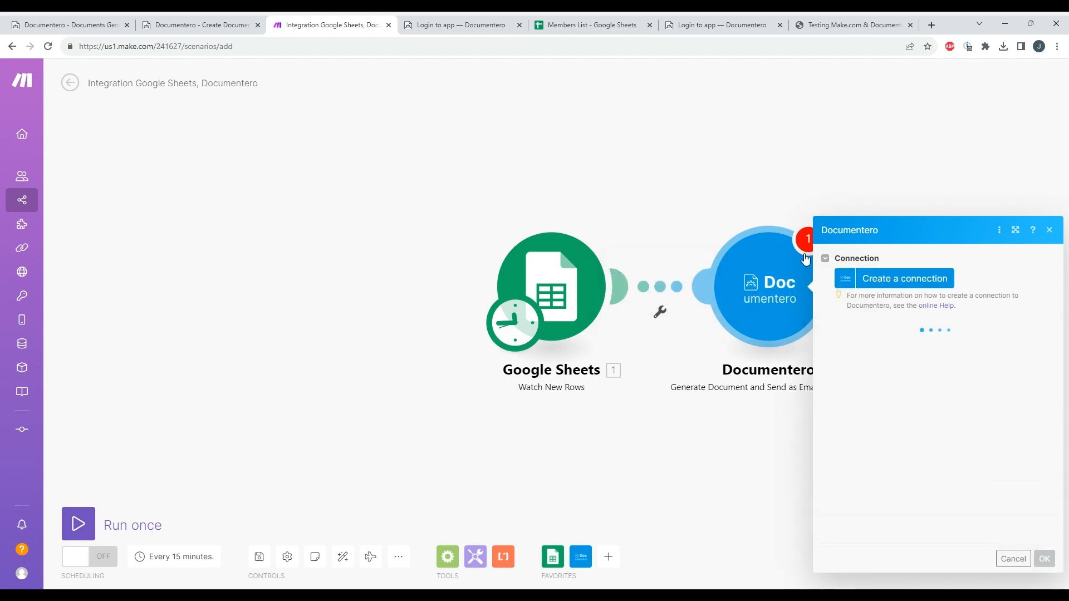
pyautogui.click(904, 278)
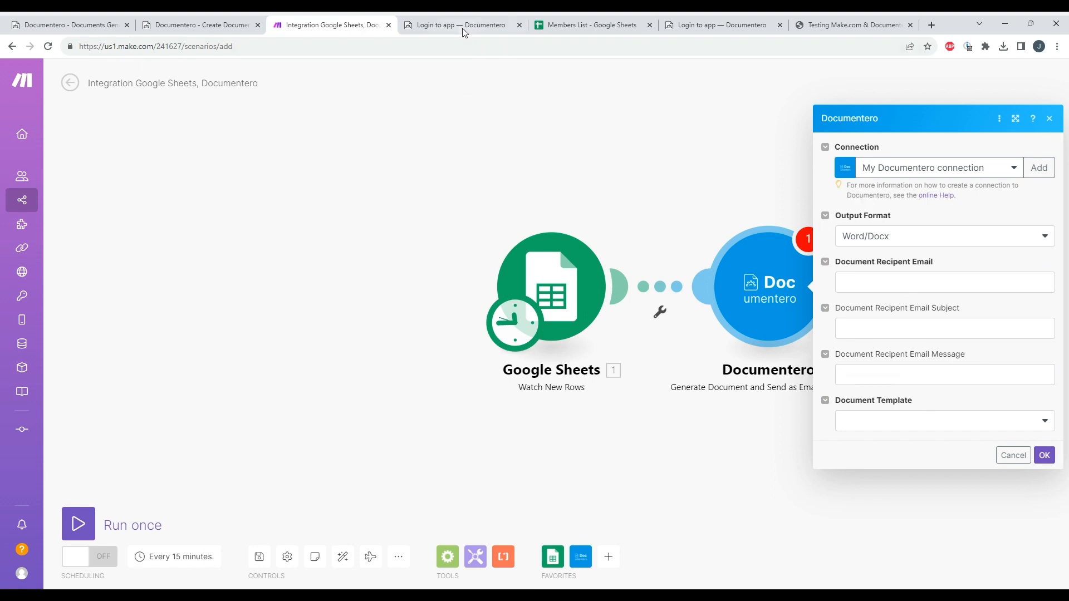
pyautogui.moveTo(462, 25)
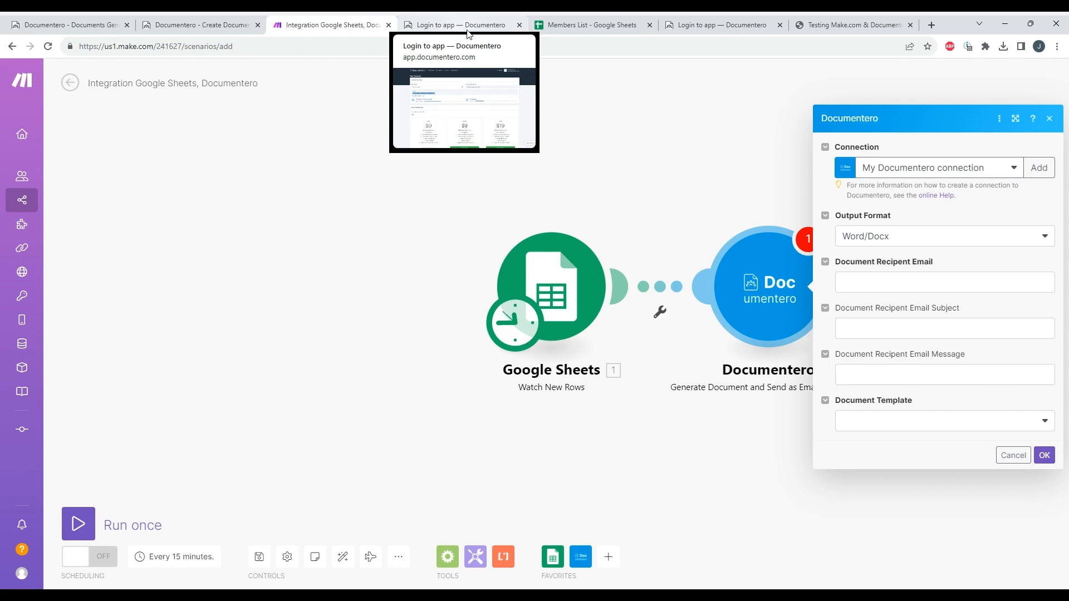
# Step: Show Documentero's empty Document Templates page
pyautogui.click(463, 25)
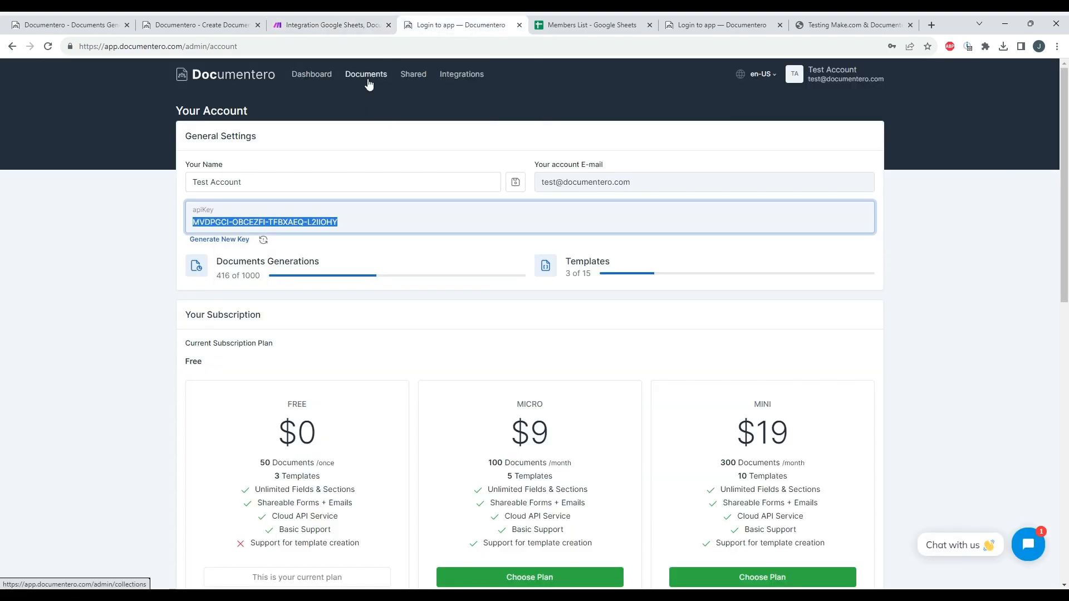
pyautogui.click(367, 74)
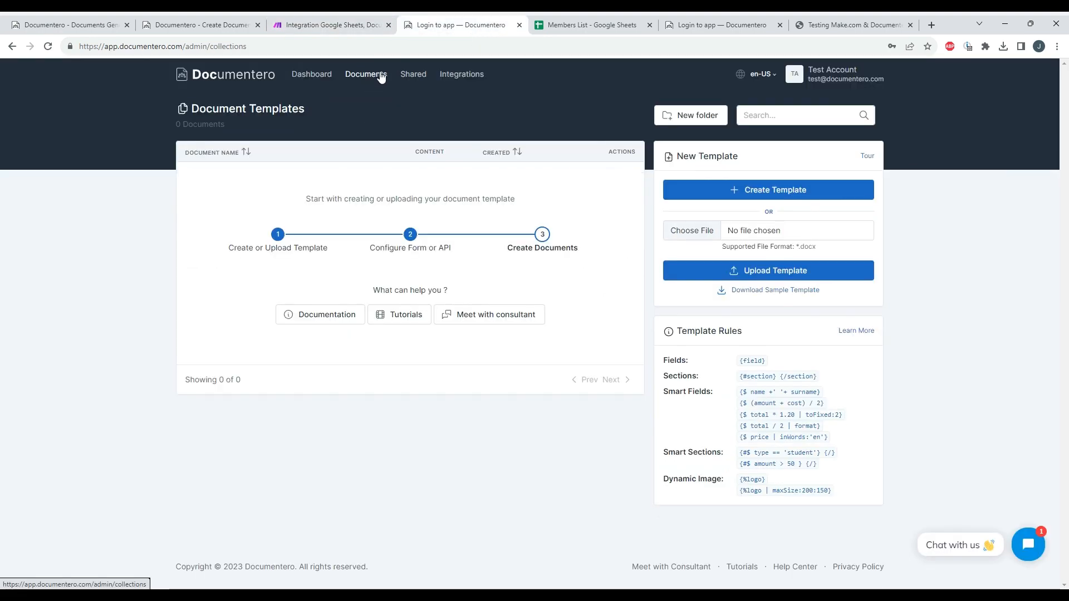
pyautogui.moveTo(514, 263)
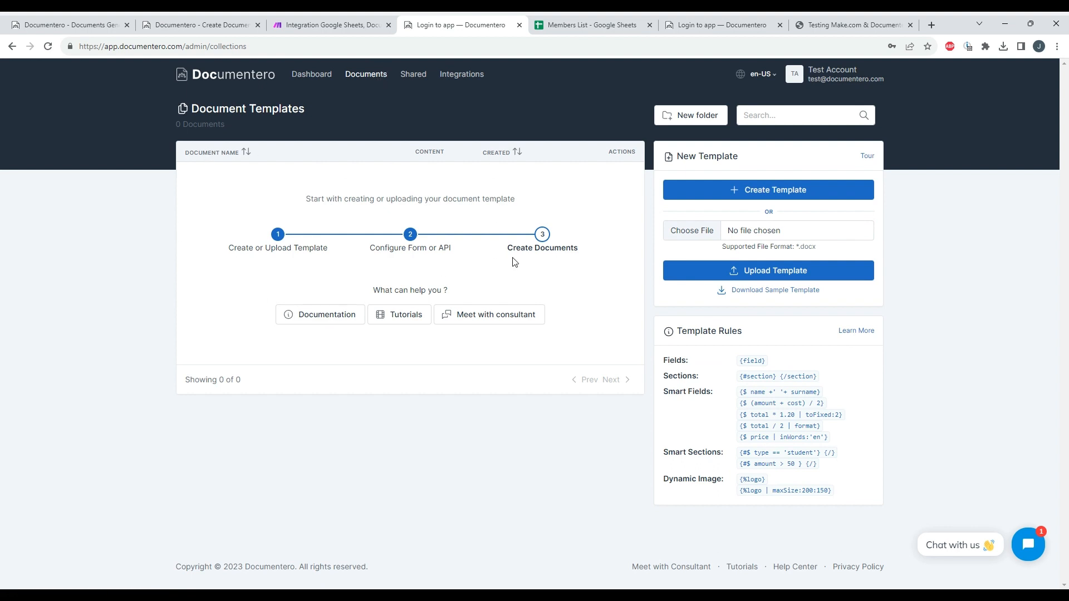
pyautogui.moveTo(712, 256)
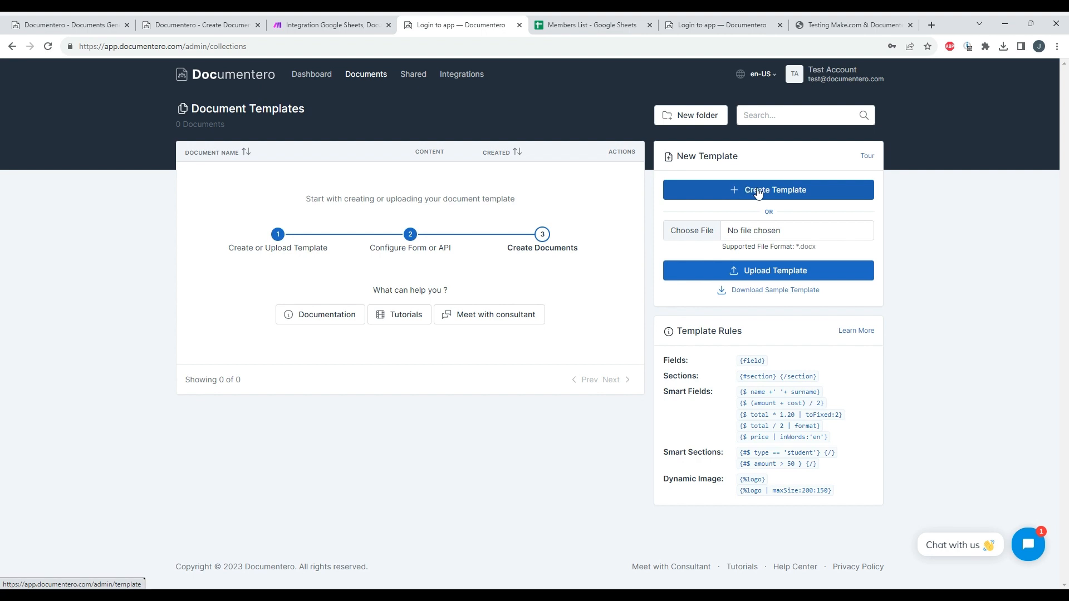
# Step: Create 'Sample Document' from the sample template, keeping only the name, country, city and age fields
pyautogui.click(767, 189)
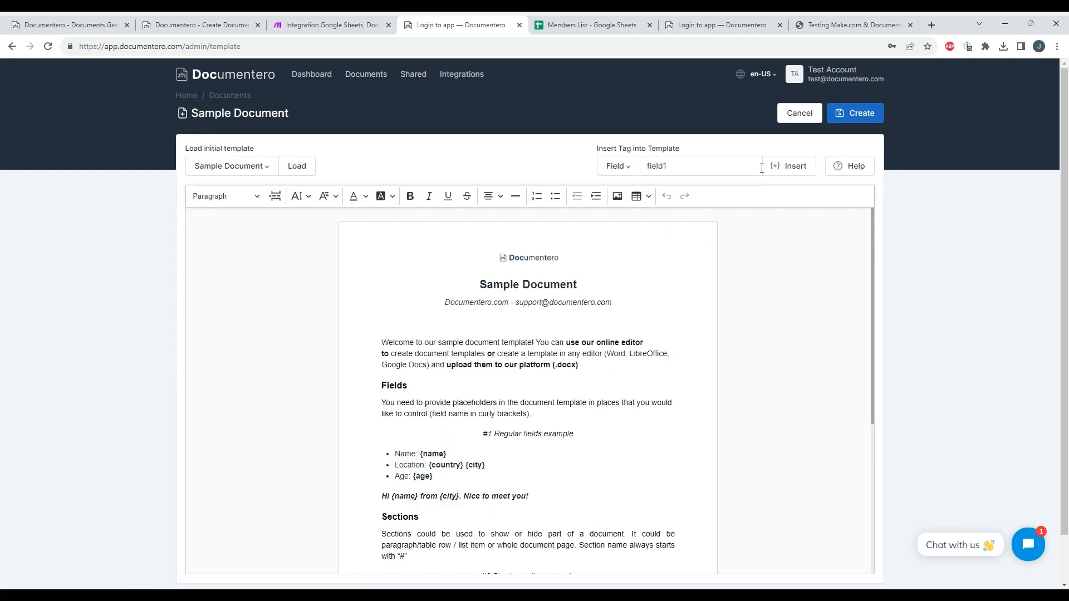
pyautogui.scroll(-3)
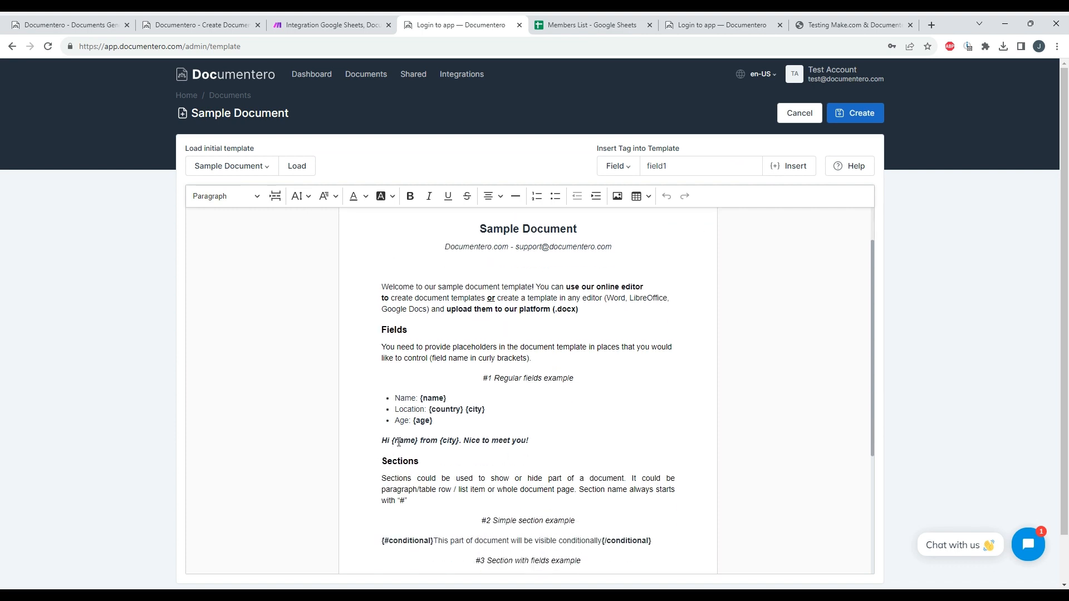
pyautogui.doubleClick(432, 399)
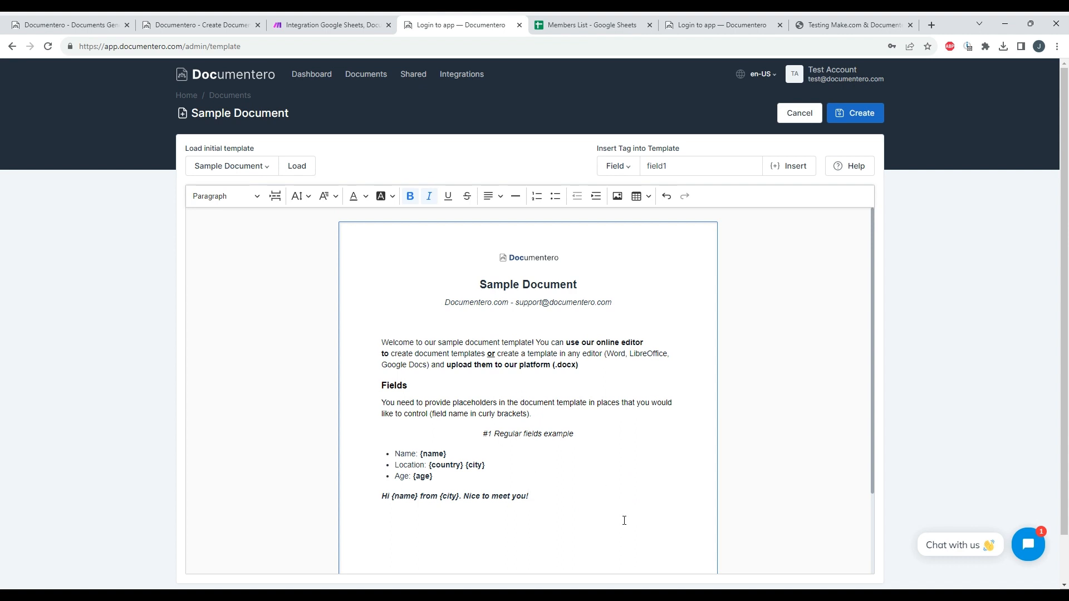
pyautogui.moveTo(594, 480)
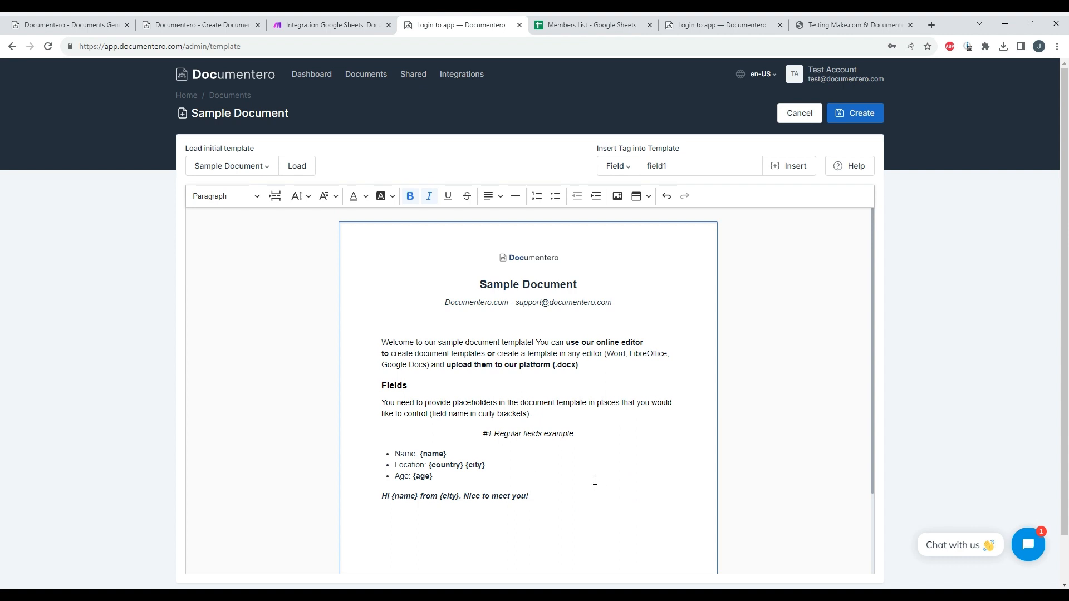
pyautogui.moveTo(560, 417)
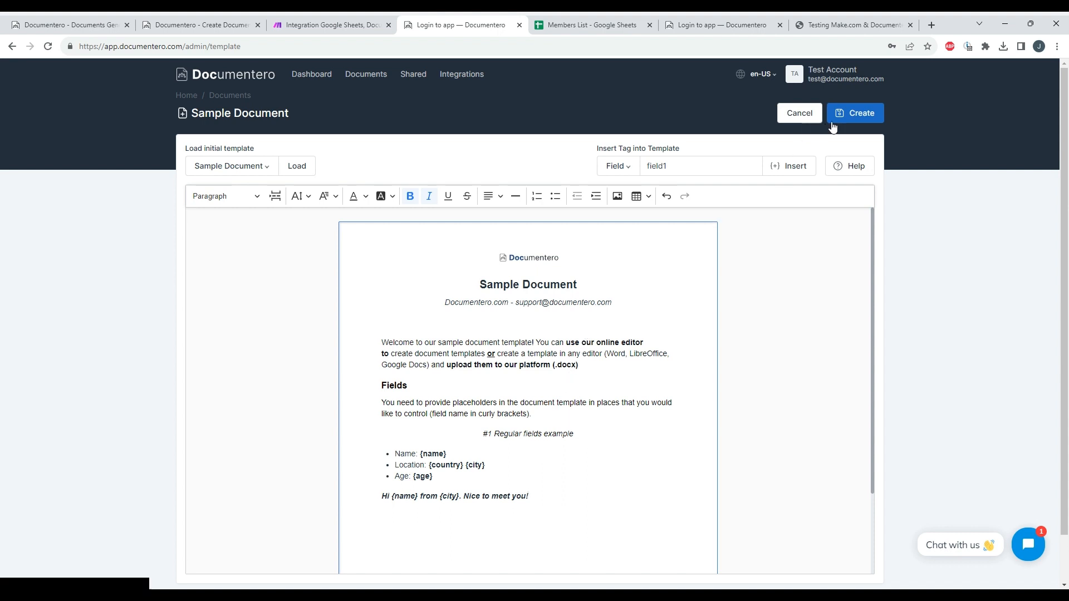
pyautogui.click(854, 113)
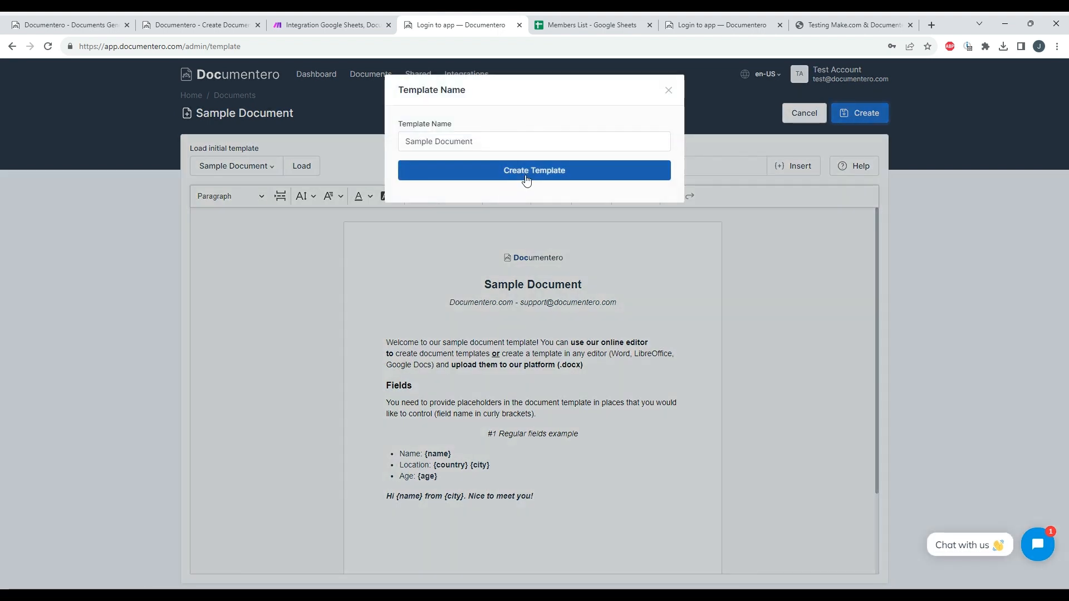
pyautogui.click(533, 169)
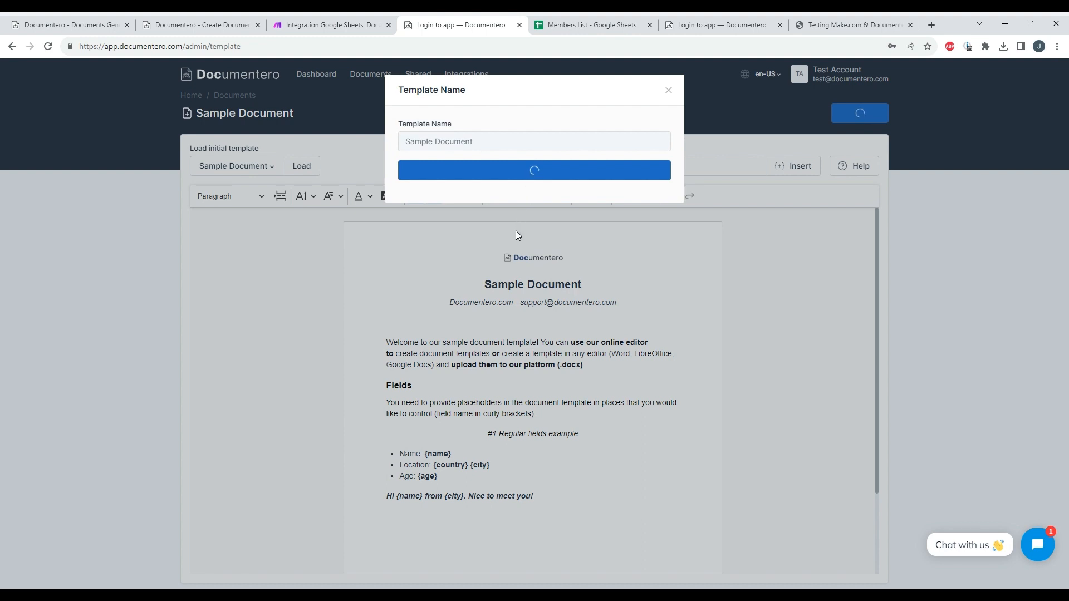
pyautogui.click(534, 169)
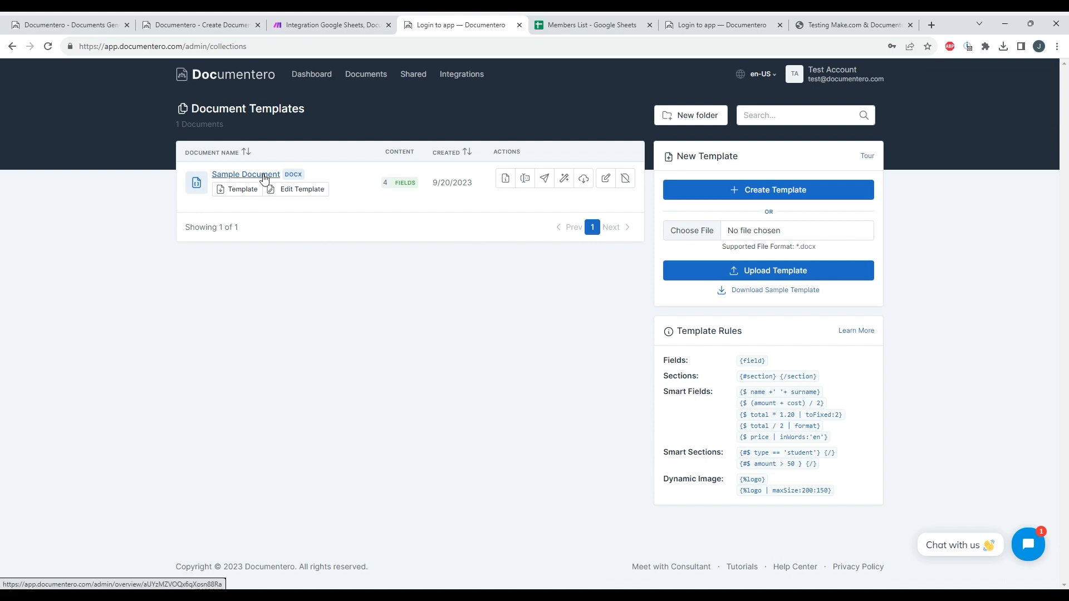
# Step: View the Sample Document template overview with its four fields
pyautogui.click(245, 175)
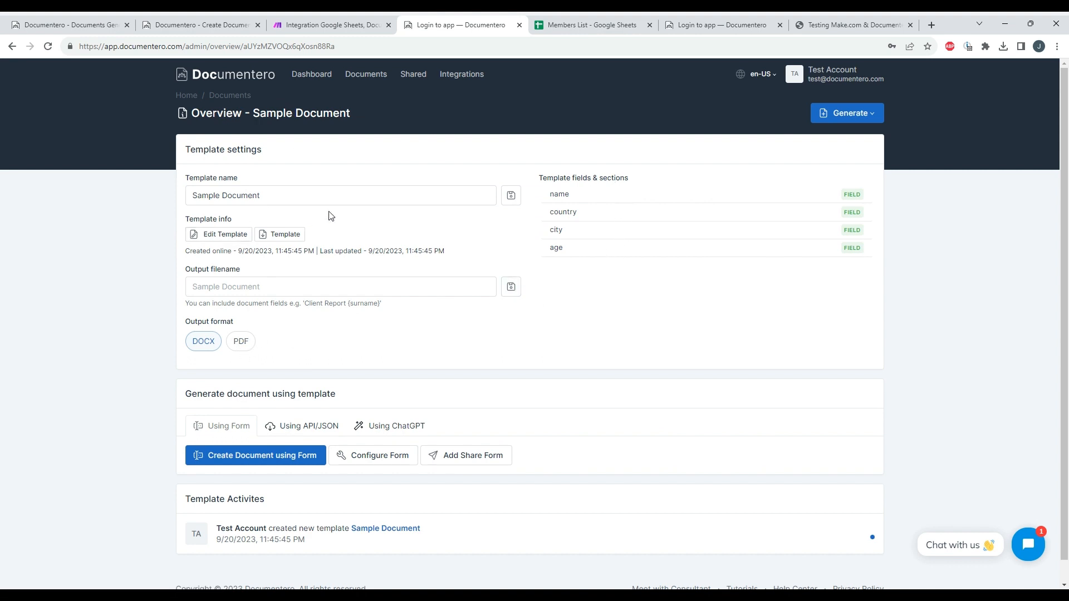
pyautogui.moveTo(594, 200)
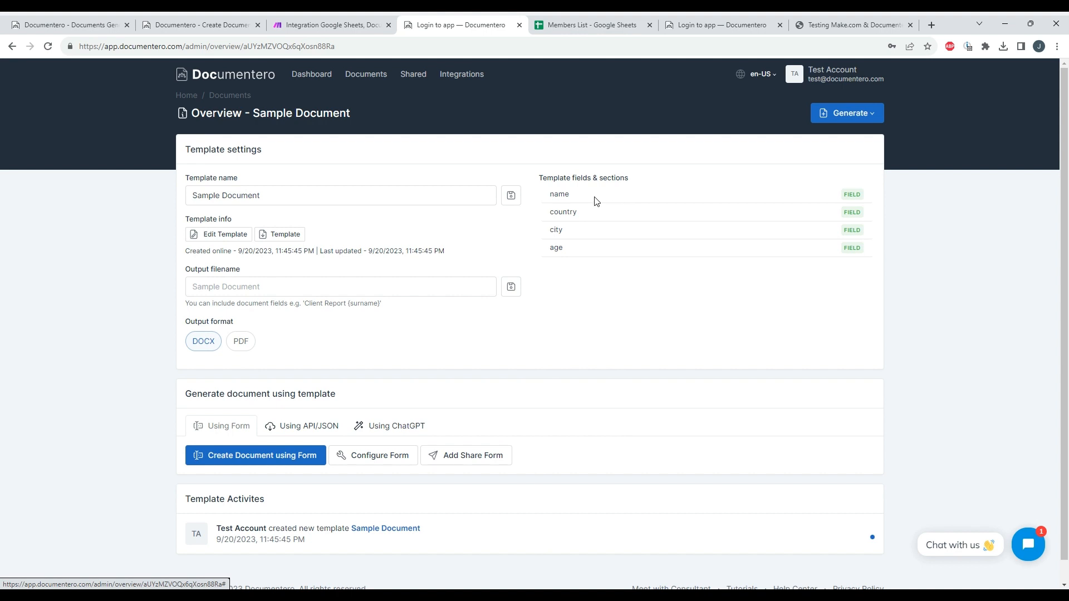
pyautogui.moveTo(349, 158)
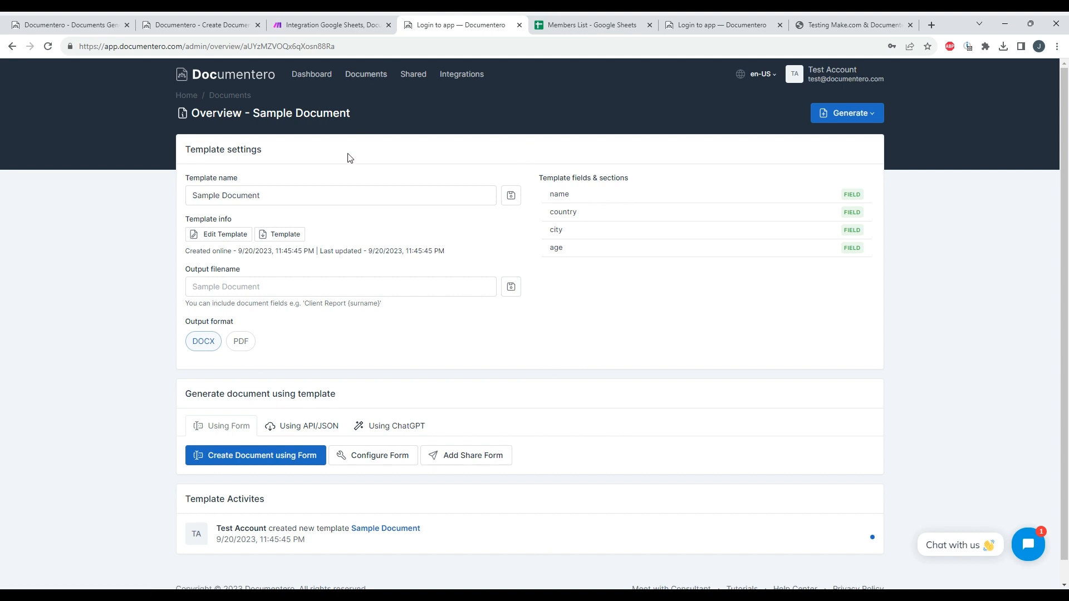
pyautogui.moveTo(512, 102)
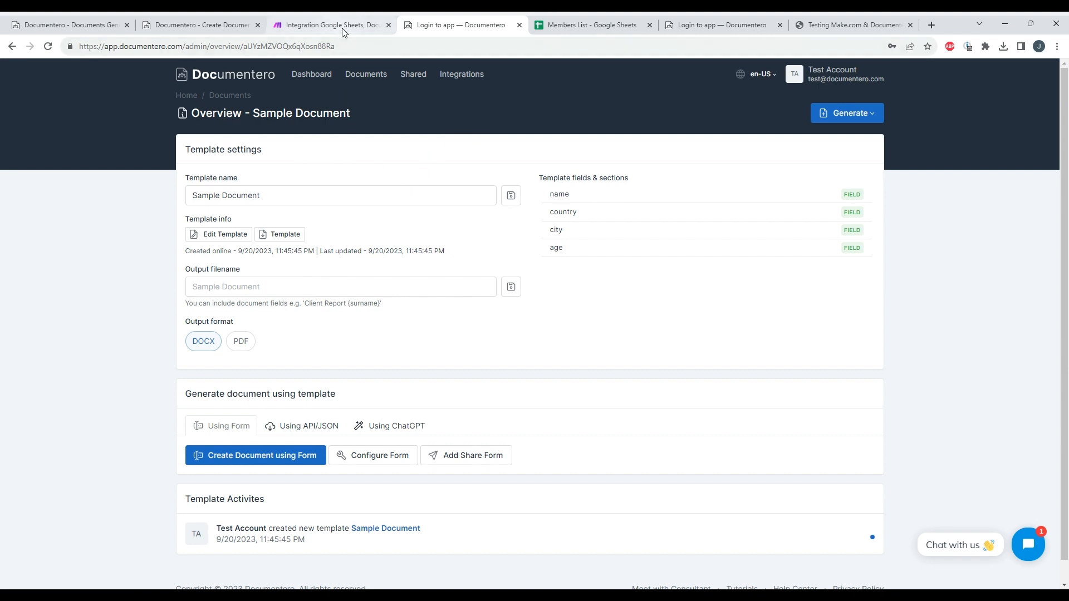
# Step: Back in Make, reload templates and choose Sample Document for the Documentero module
pyautogui.click(331, 24)
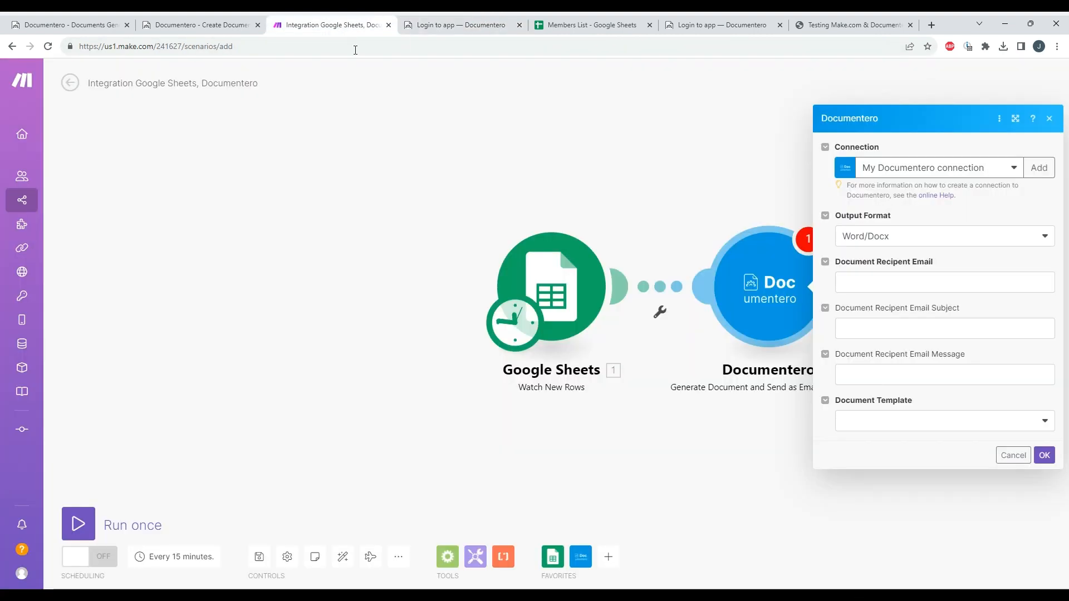
pyautogui.click(941, 421)
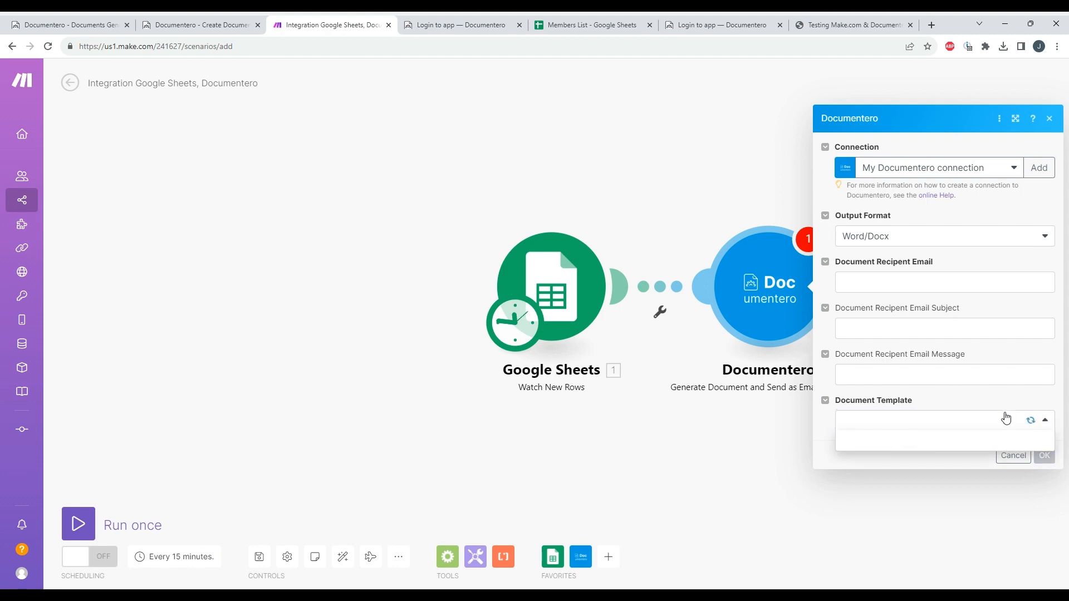
pyautogui.click(940, 429)
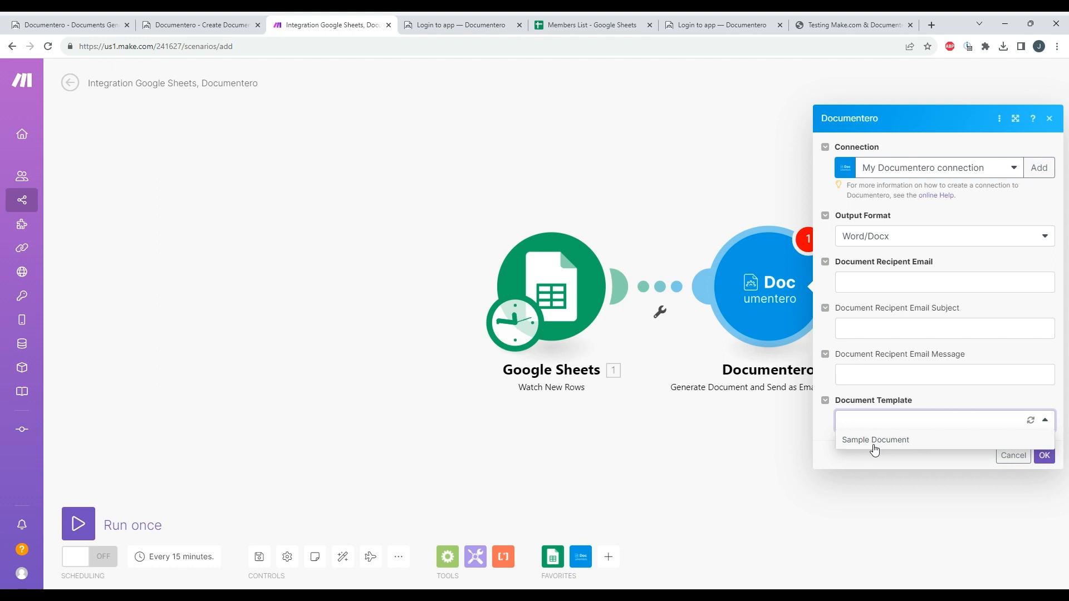
pyautogui.click(875, 440)
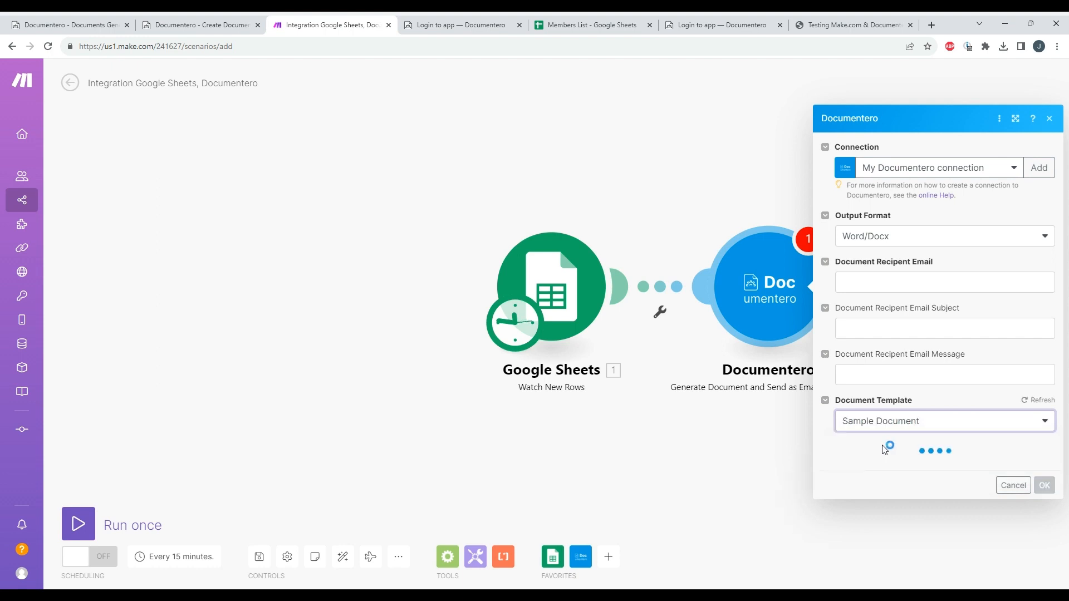
pyautogui.moveTo(886, 449)
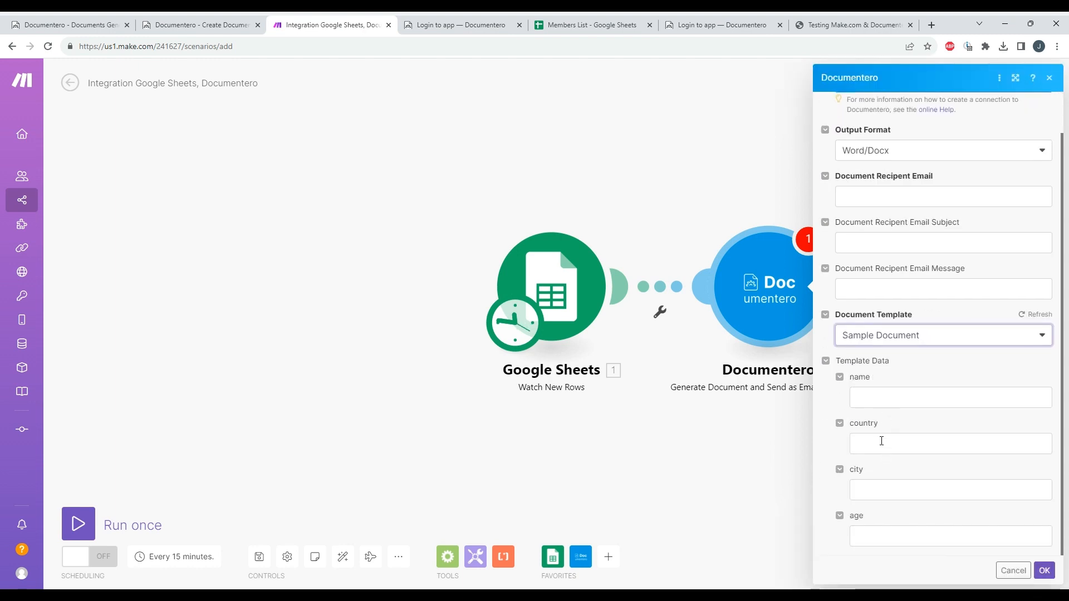
pyautogui.moveTo(888, 430)
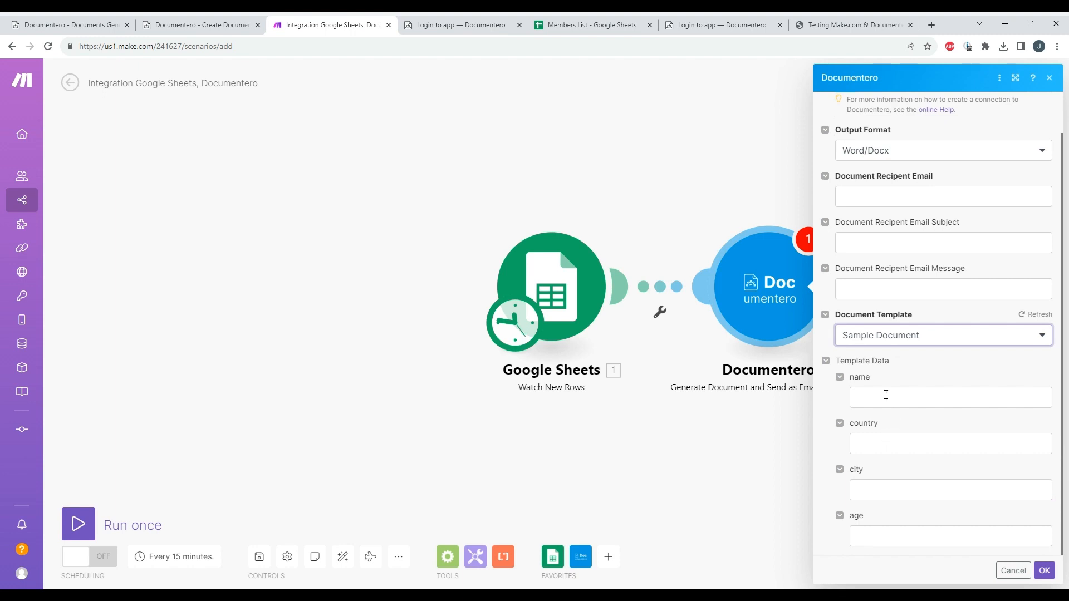
pyautogui.moveTo(689, 372)
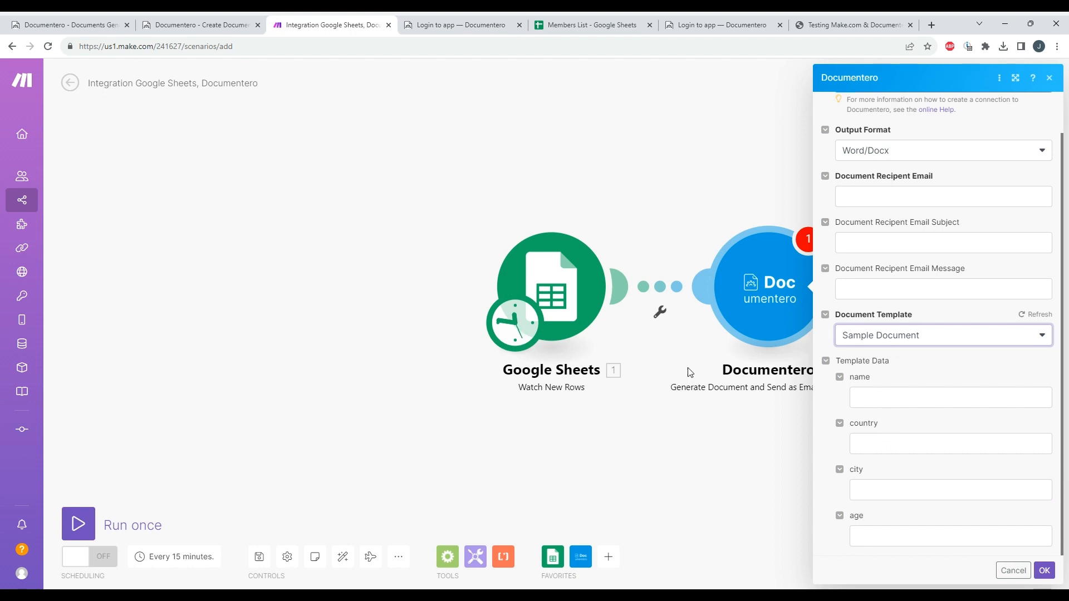
pyautogui.moveTo(538, 287)
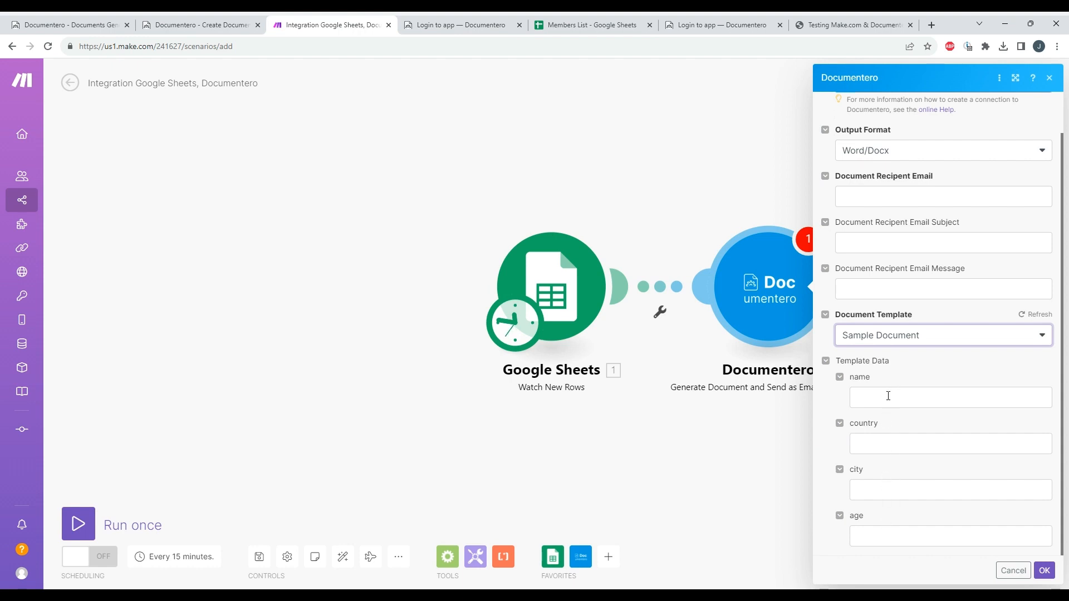
# Step: Map template fields name, country and city to sheet columns Name (A), Country (D) and City (C)
pyautogui.click(950, 396)
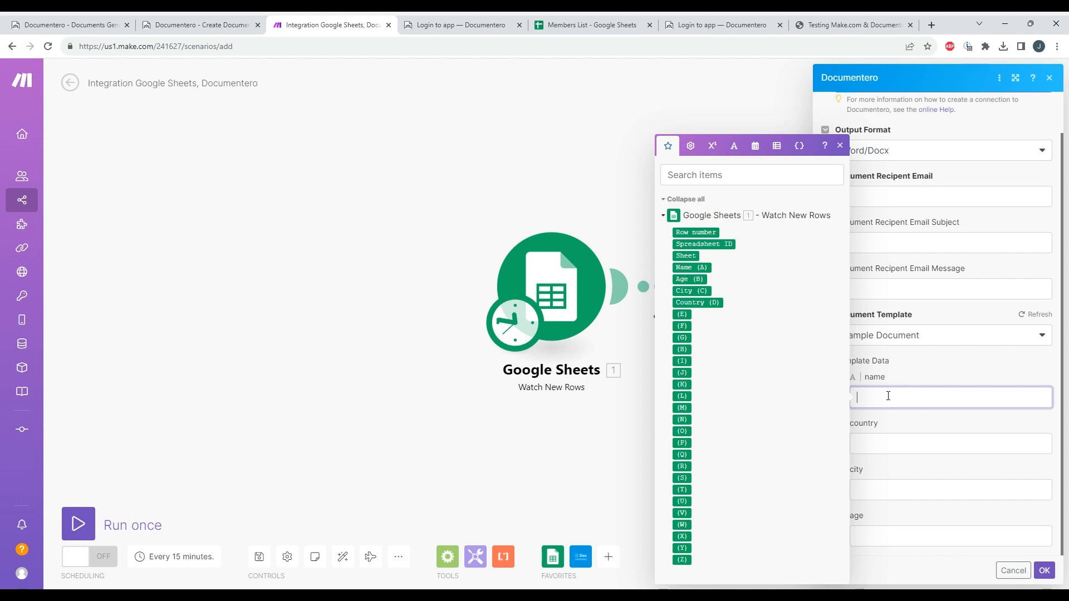
pyautogui.moveTo(690, 267)
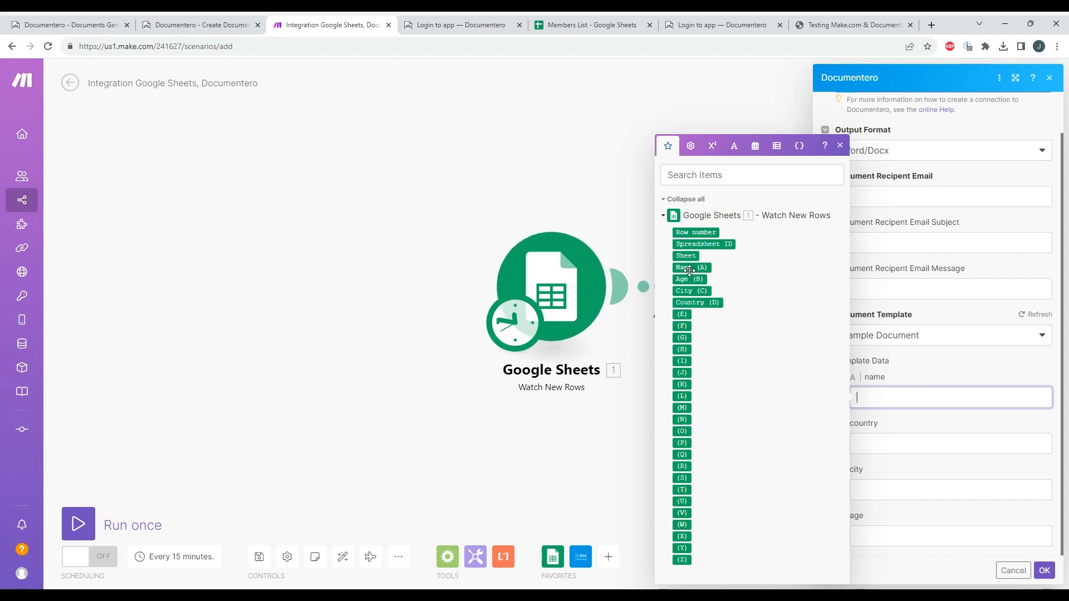
pyautogui.moveTo(695, 267)
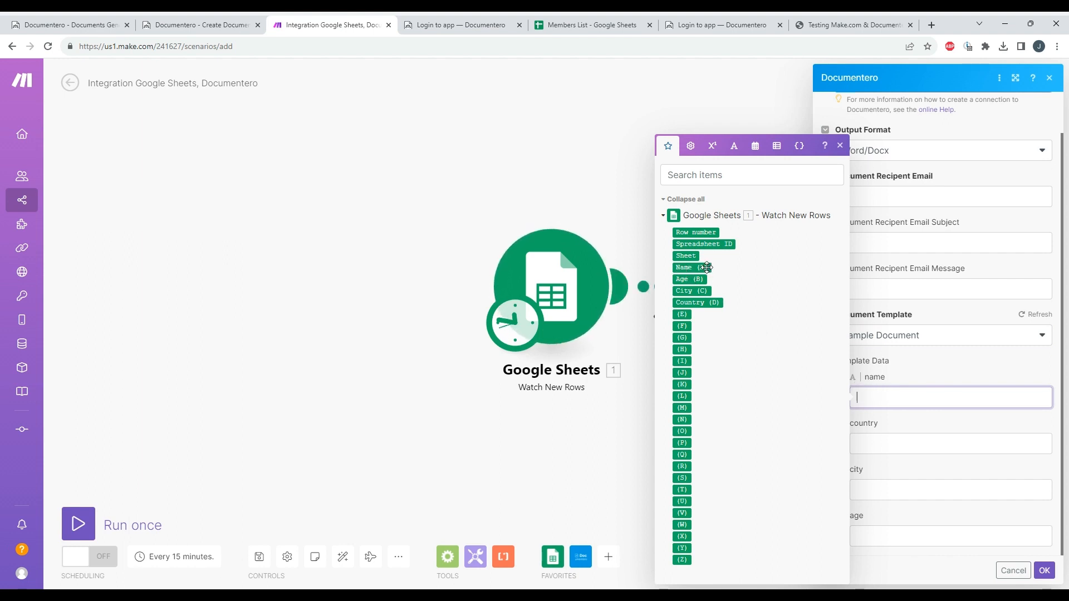
pyautogui.moveTo(688, 266)
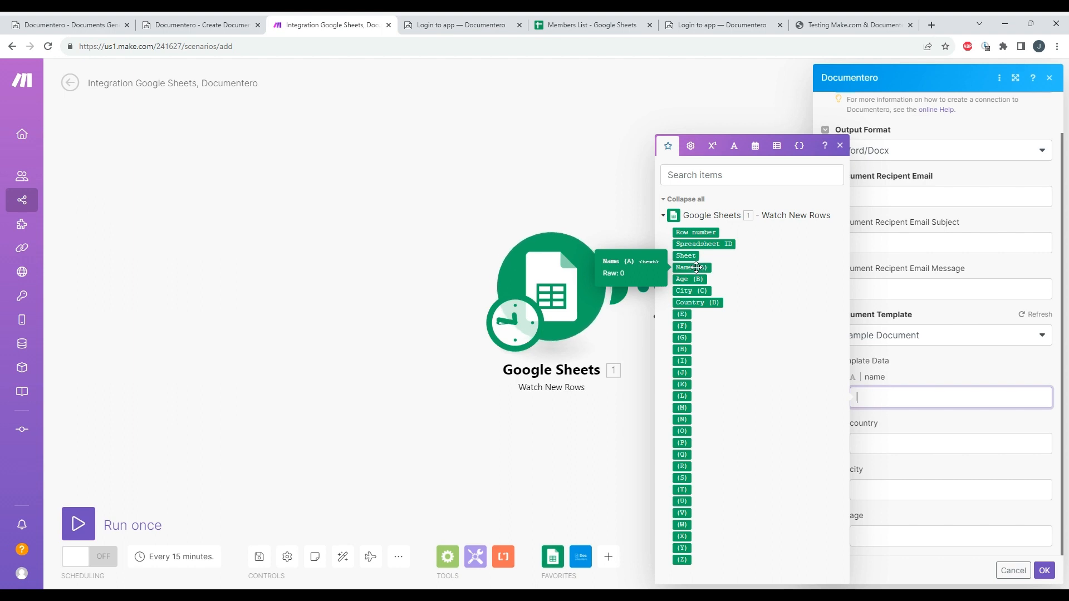
pyautogui.click(690, 266)
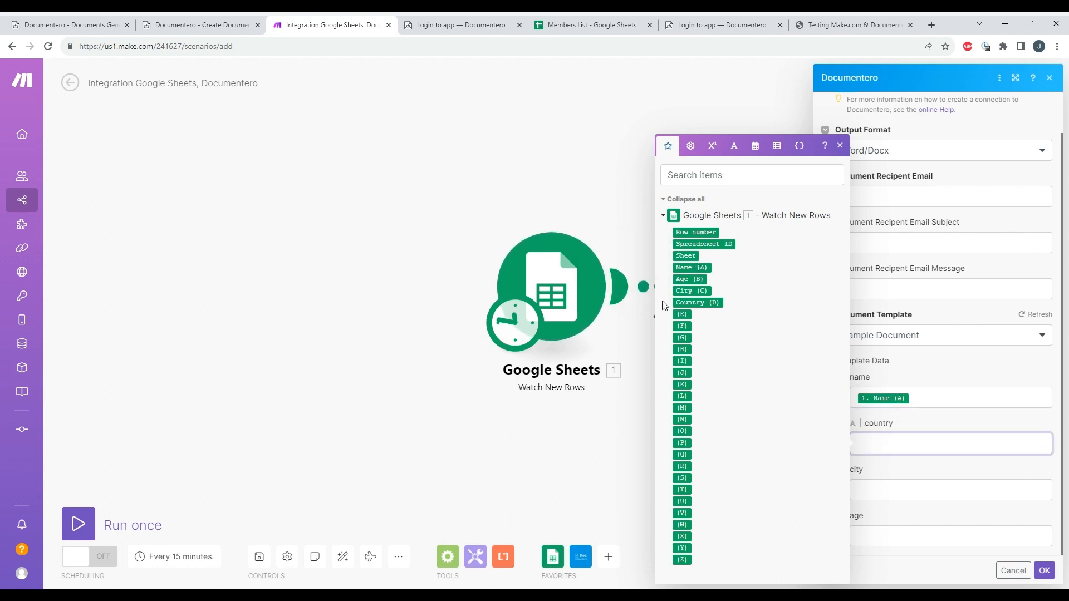
pyautogui.click(697, 302)
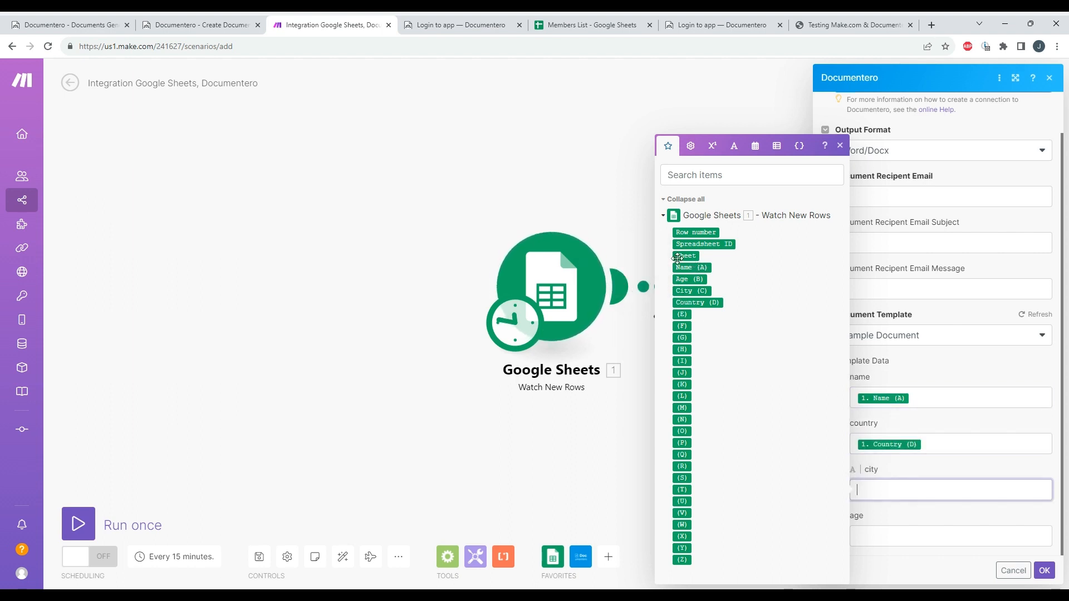
pyautogui.click(692, 290)
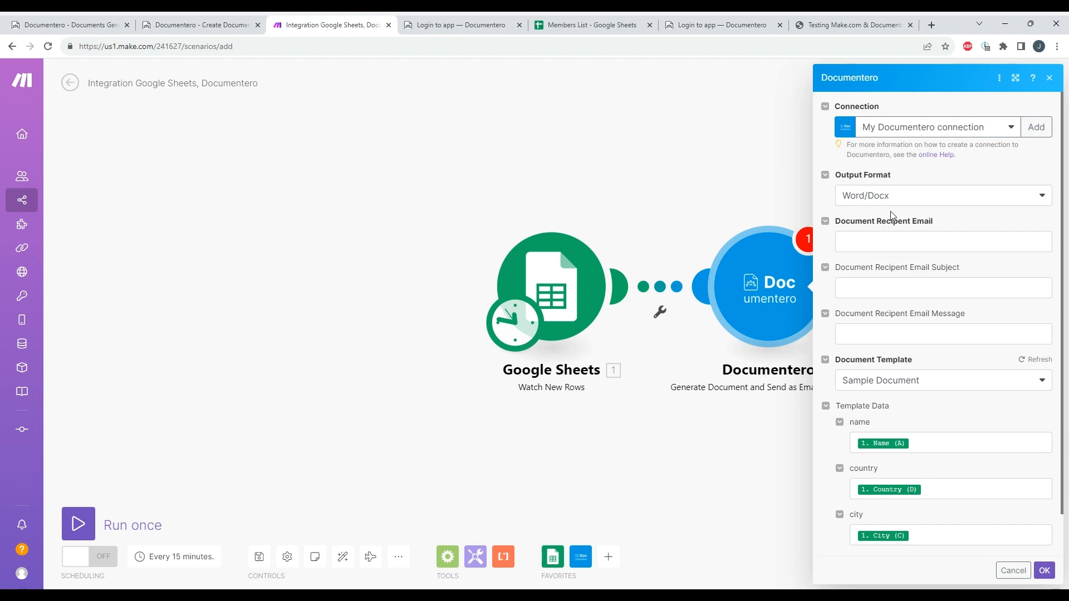
# Step: Choose PDF output, enter recipient email and 'Testing Int & Do' subject, then save the Documentero step
pyautogui.click(942, 196)
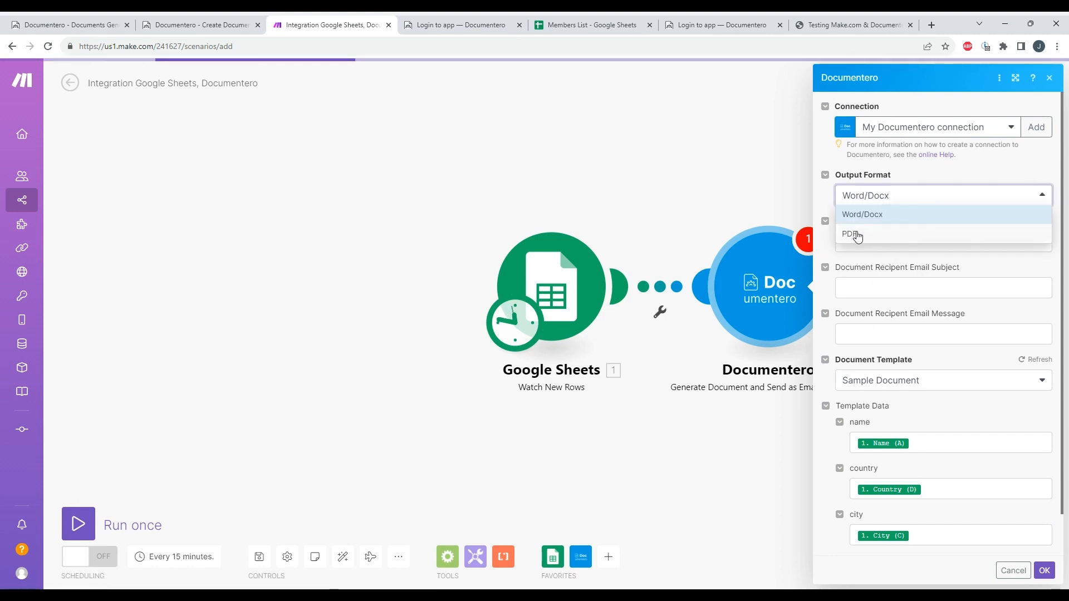
pyautogui.click(852, 235)
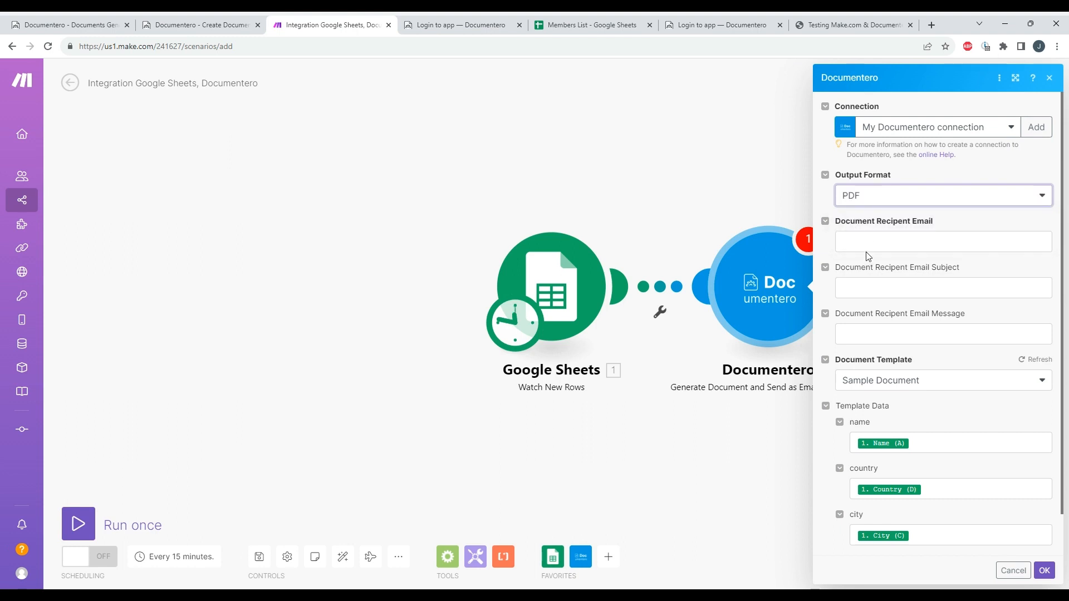
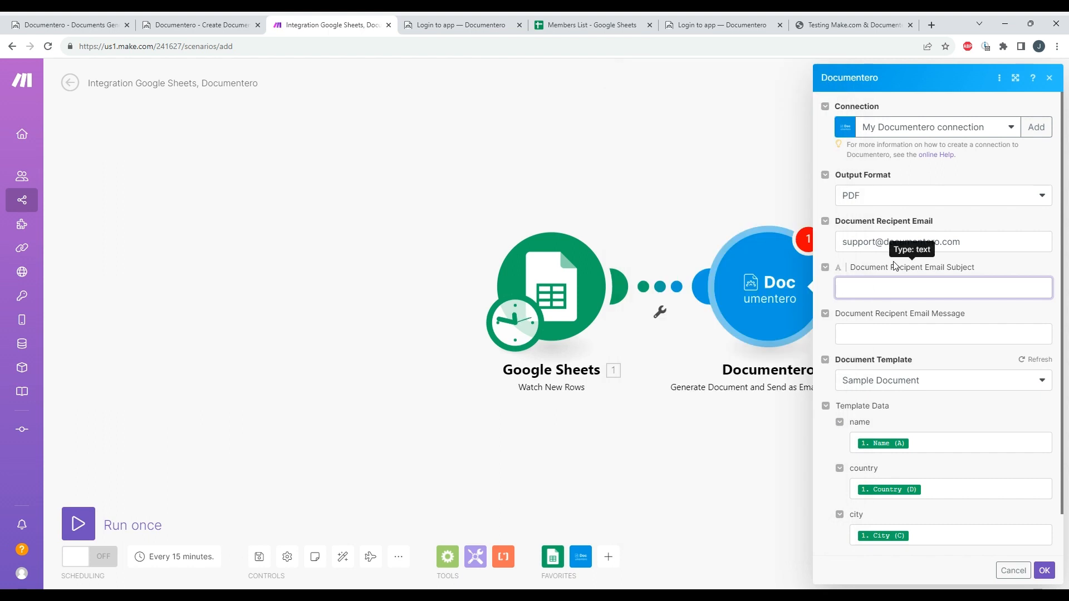
pyautogui.write('Testing Integration between Make.com')
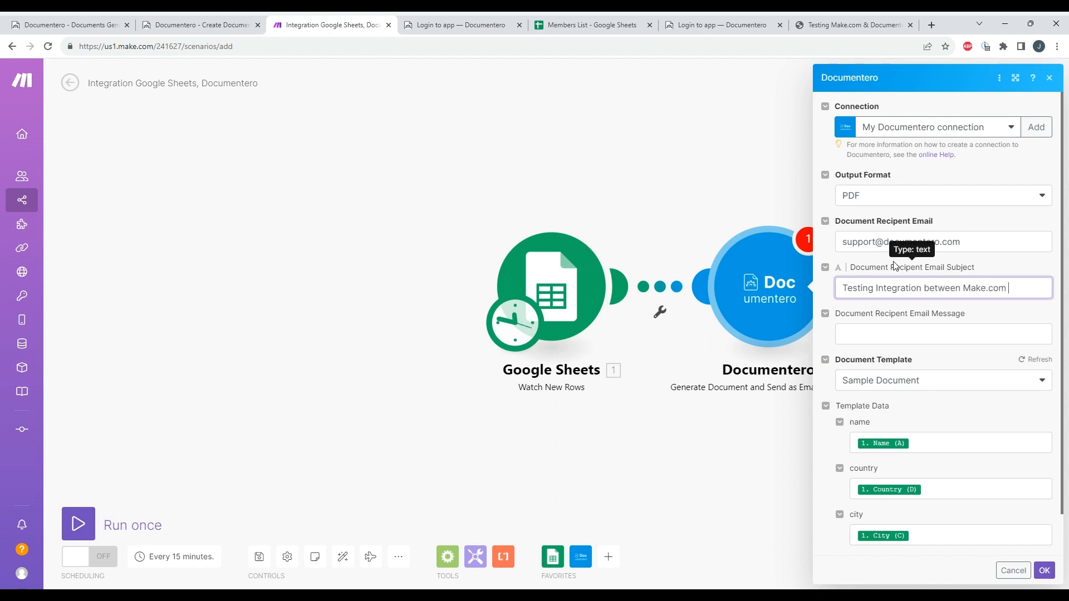
pyautogui.write('& Documentero')
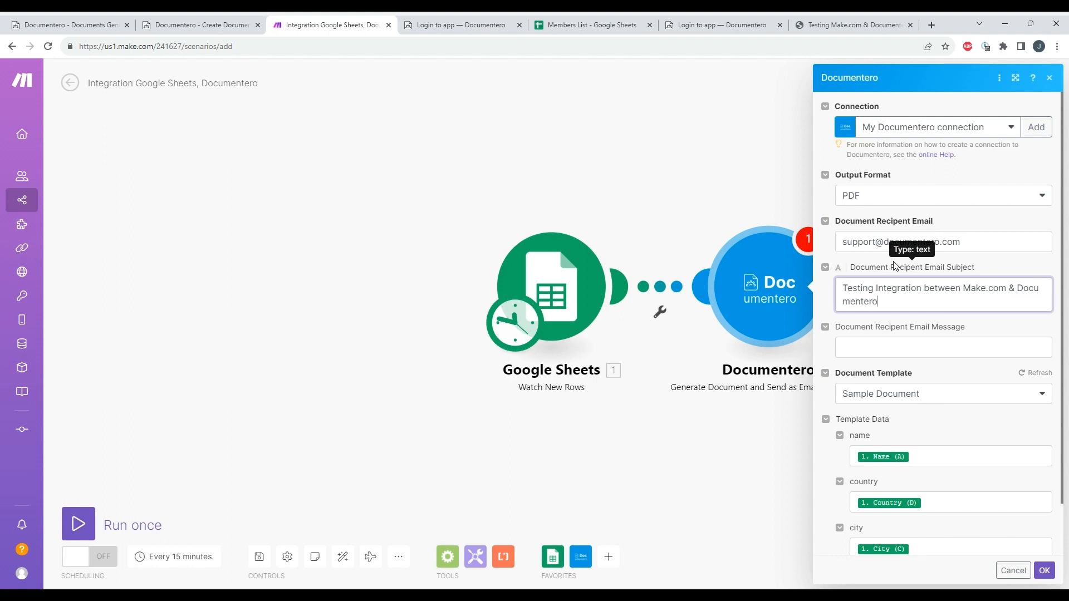
pyautogui.scroll(-3)
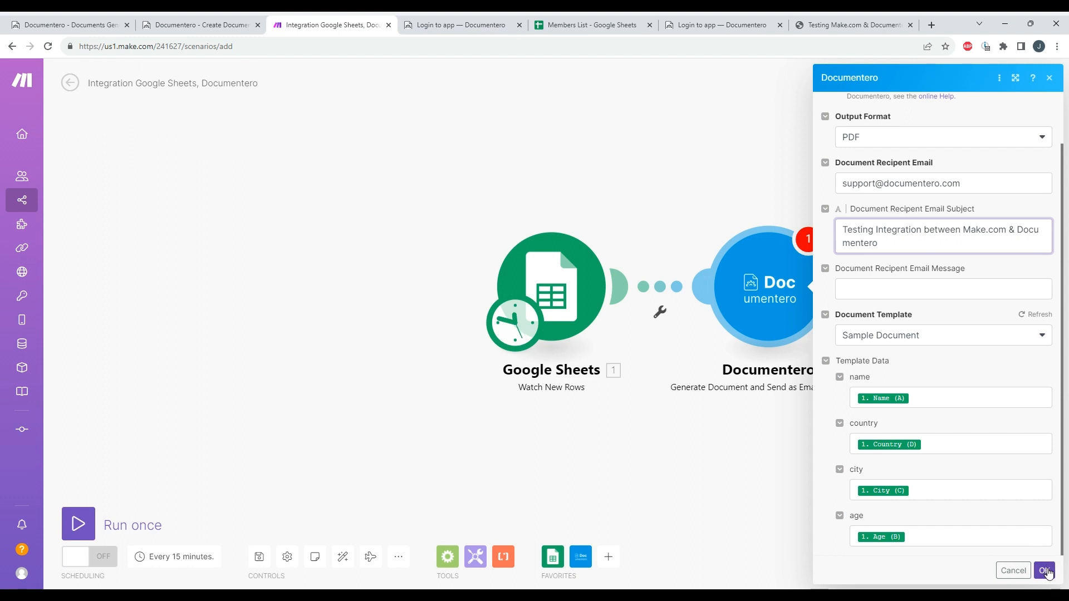
pyautogui.click(1045, 571)
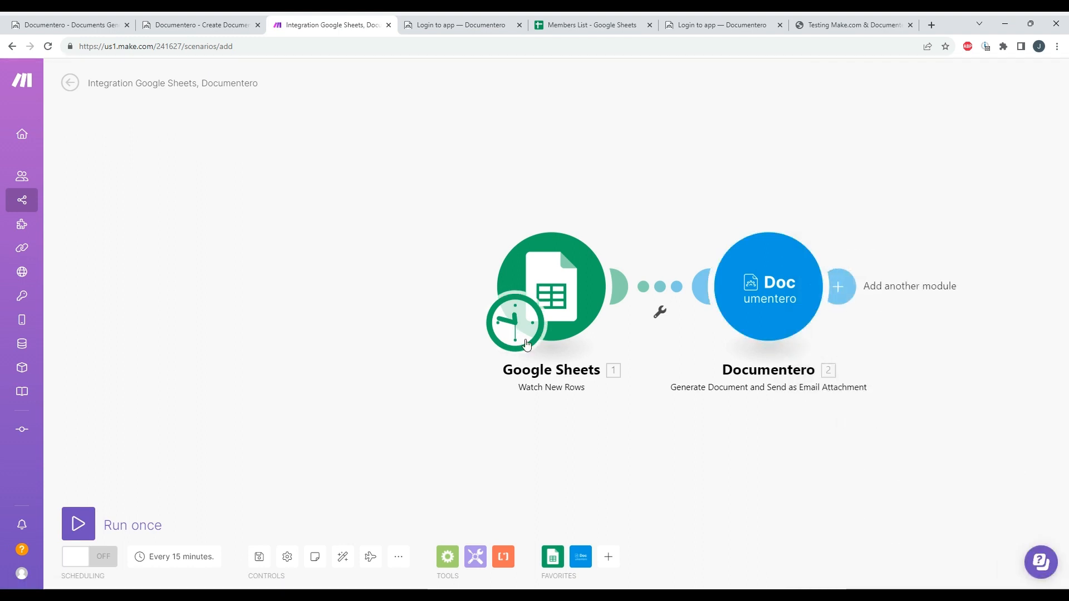
pyautogui.moveTo(518, 354)
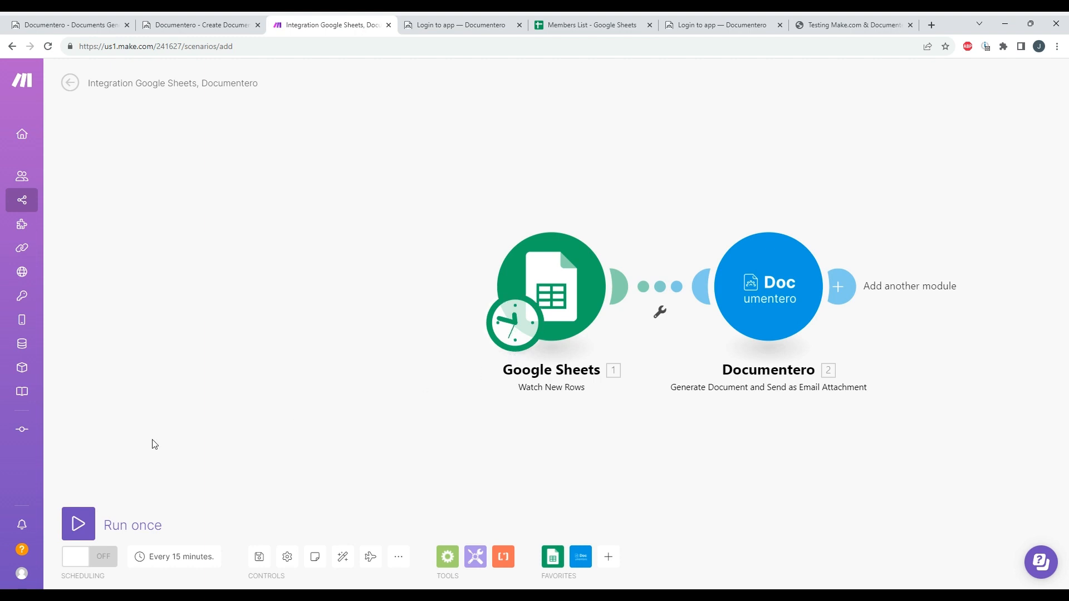
pyautogui.moveTo(106, 468)
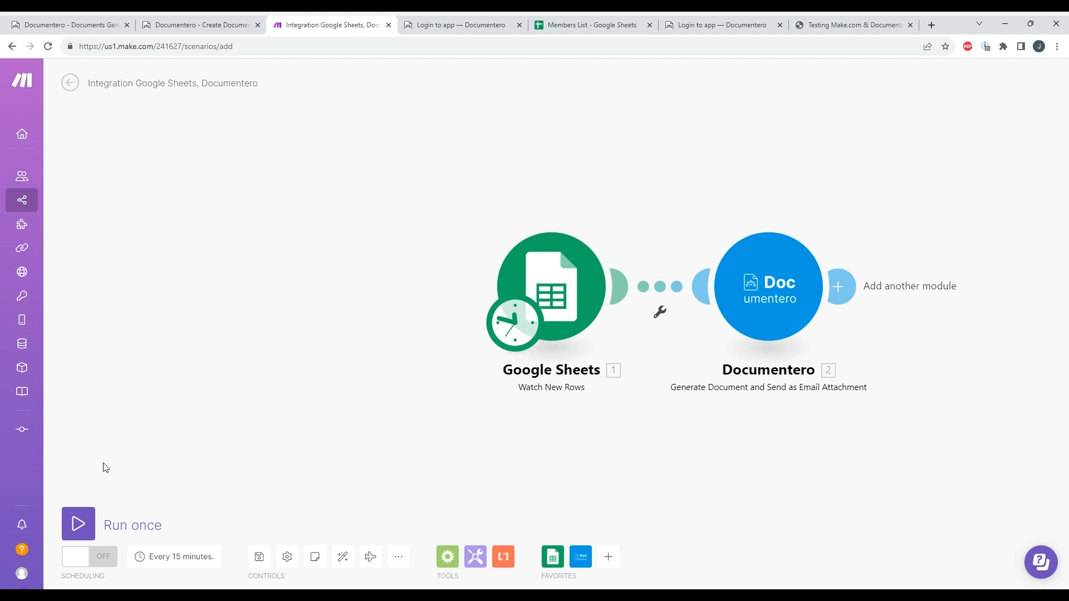
# Step: Run the scenario once and switch to Gmail to check the result
pyautogui.click(77, 525)
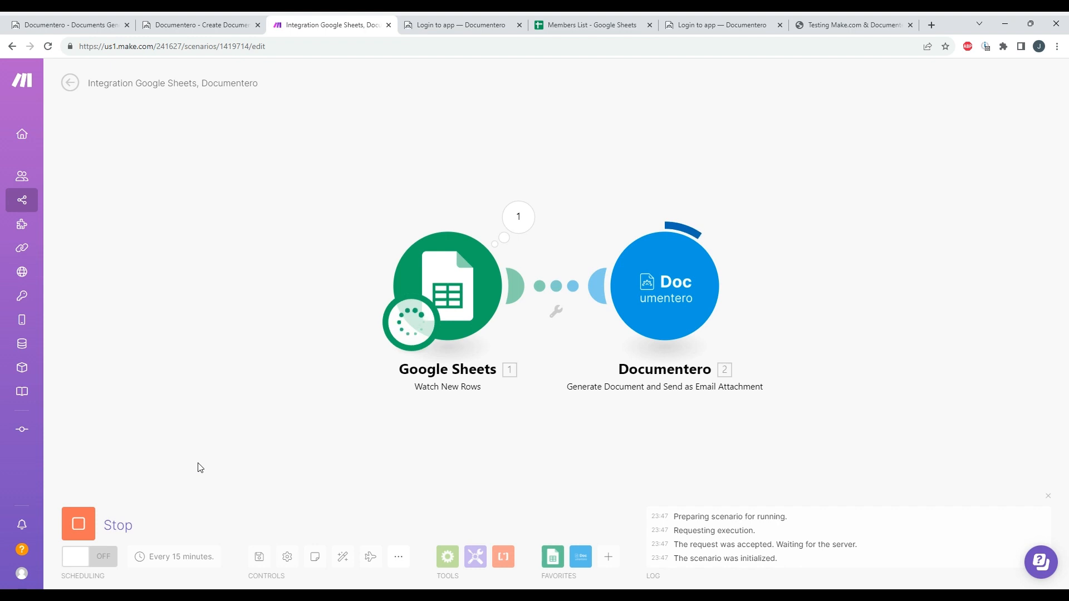
pyautogui.moveTo(354, 268)
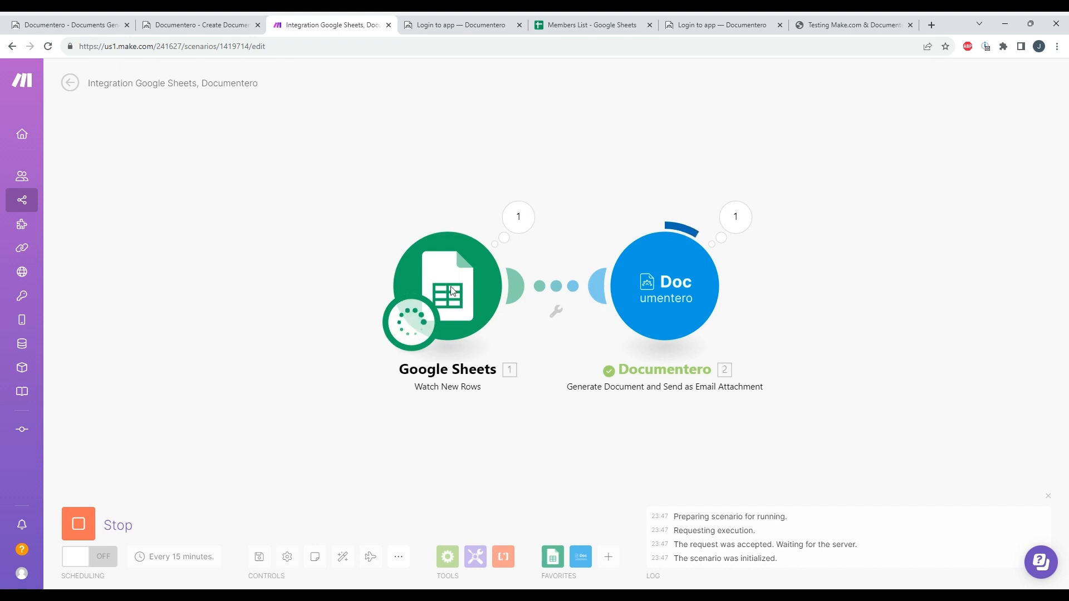
pyautogui.moveTo(628, 74)
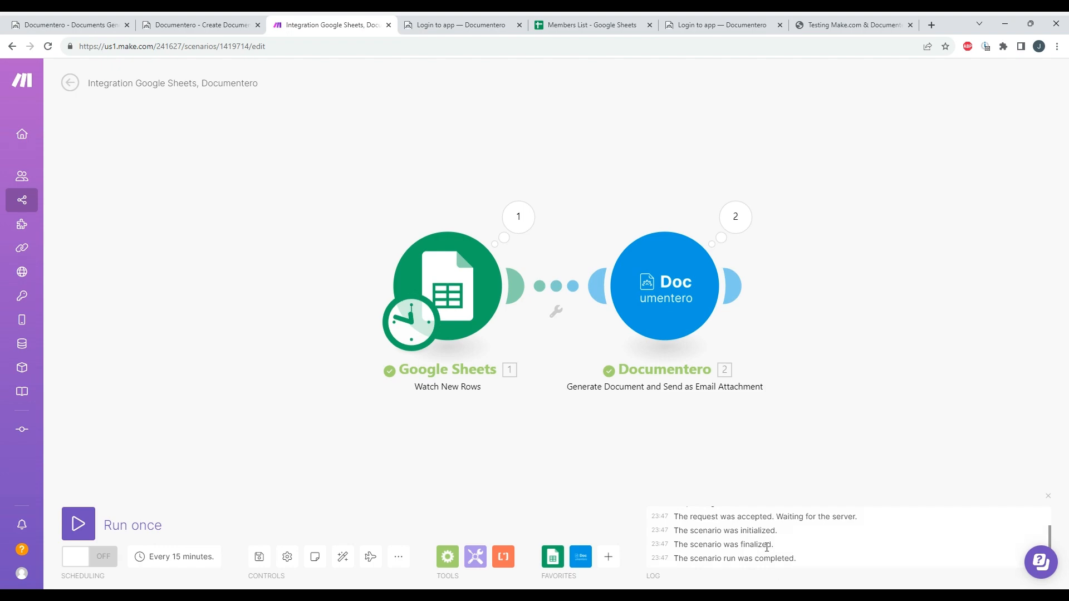
pyautogui.click(746, 25)
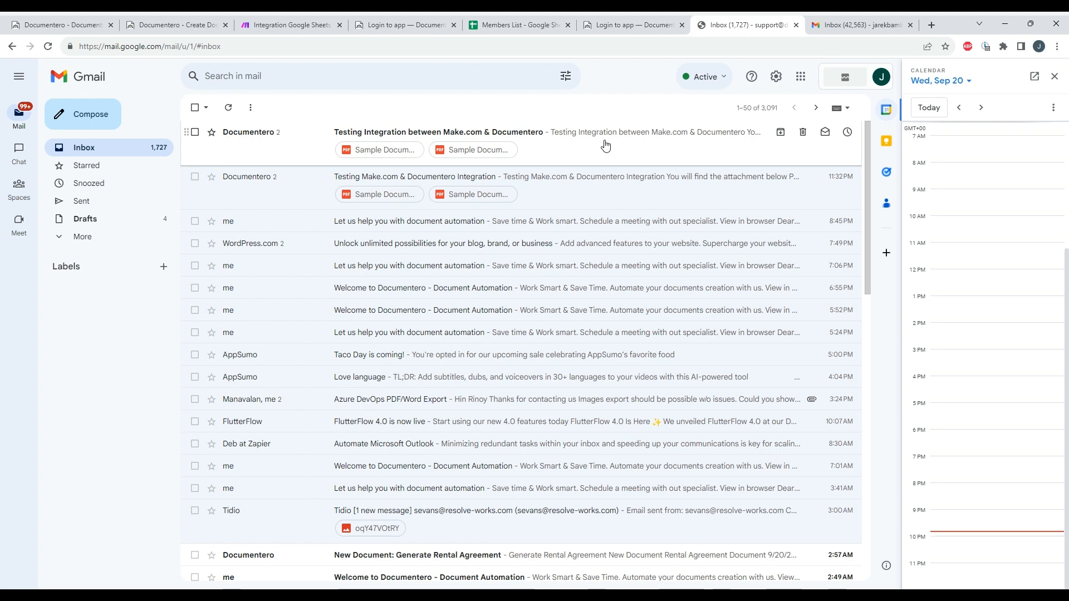
# Step: Preview the Sample Document PDF showing Brian Charles Lara, United States, Chicago, age 34
pyautogui.click(439, 132)
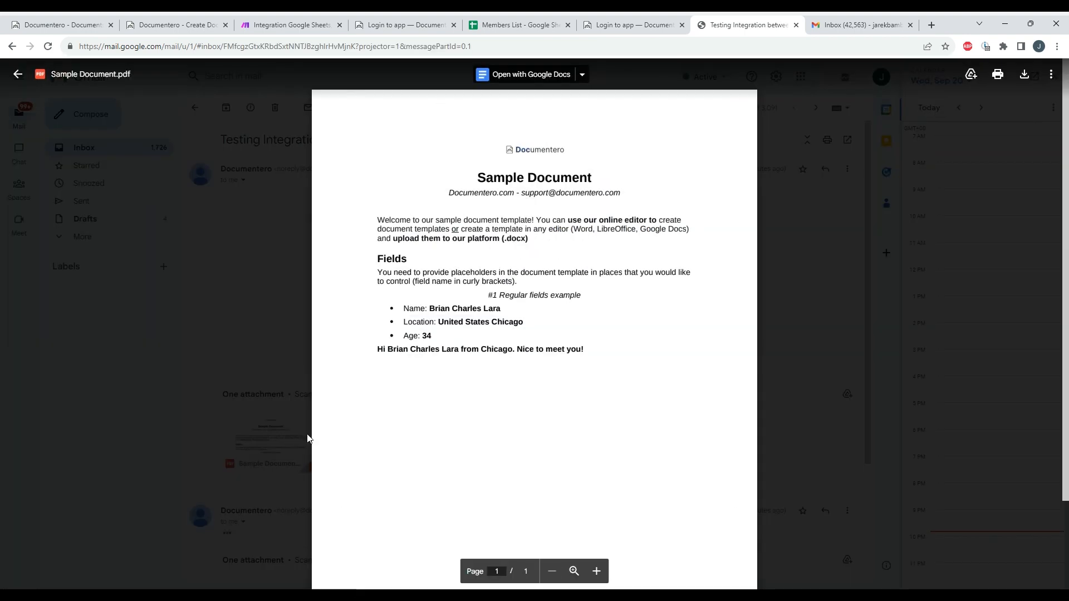
pyautogui.press('ctrl+a')
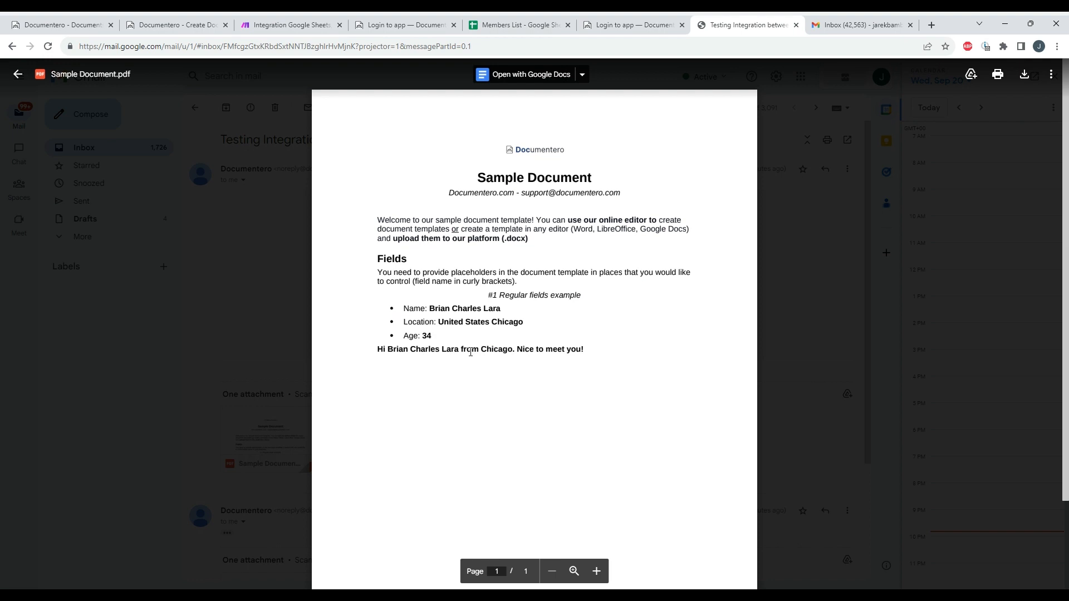
pyautogui.doubleClick(491, 308)
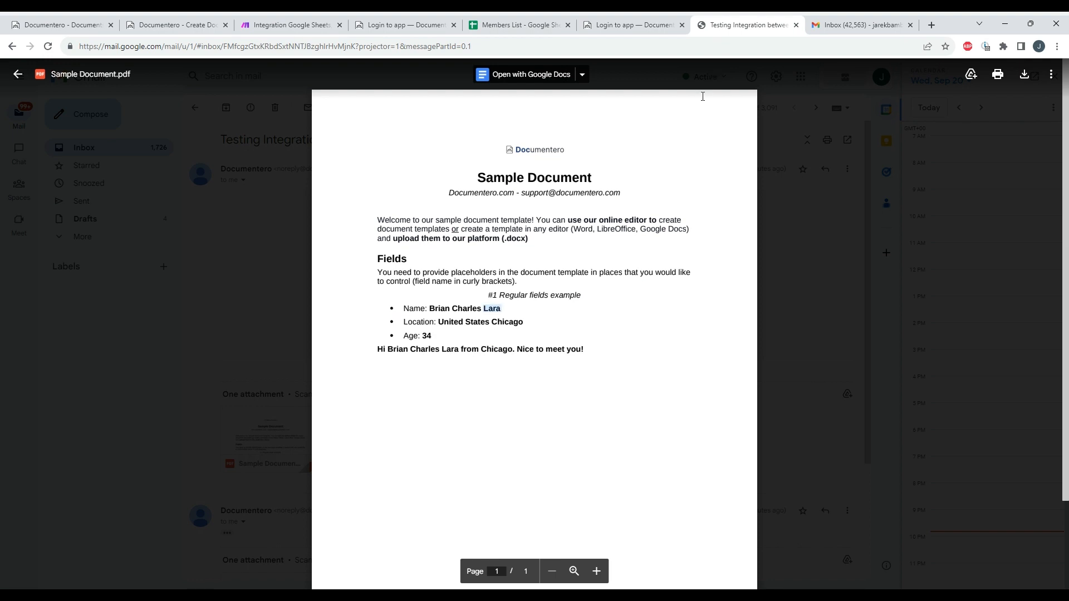
pyautogui.moveTo(602, 369)
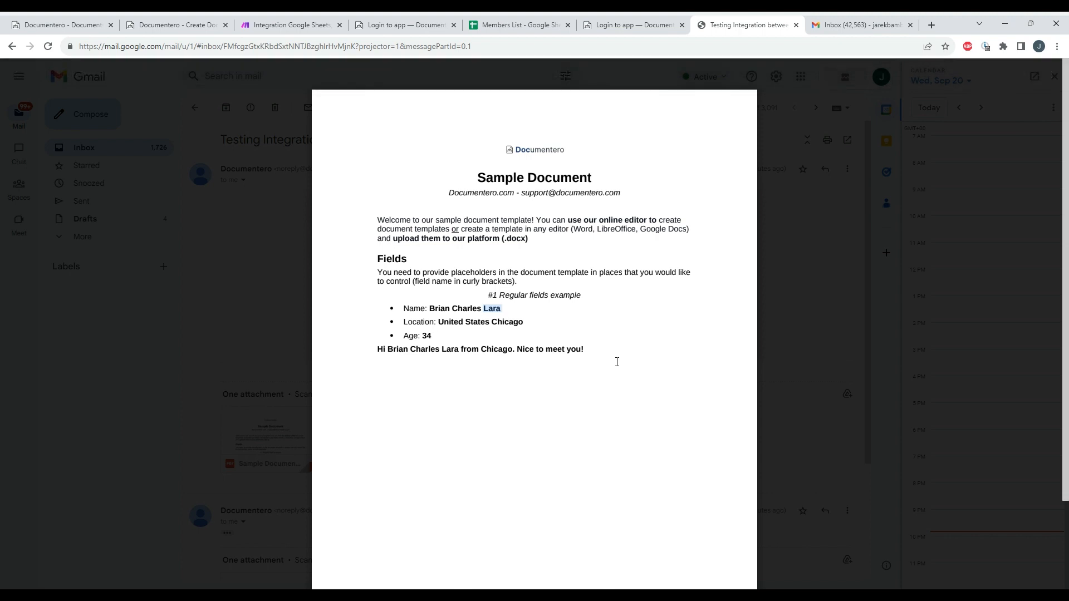
pyautogui.moveTo(622, 395)
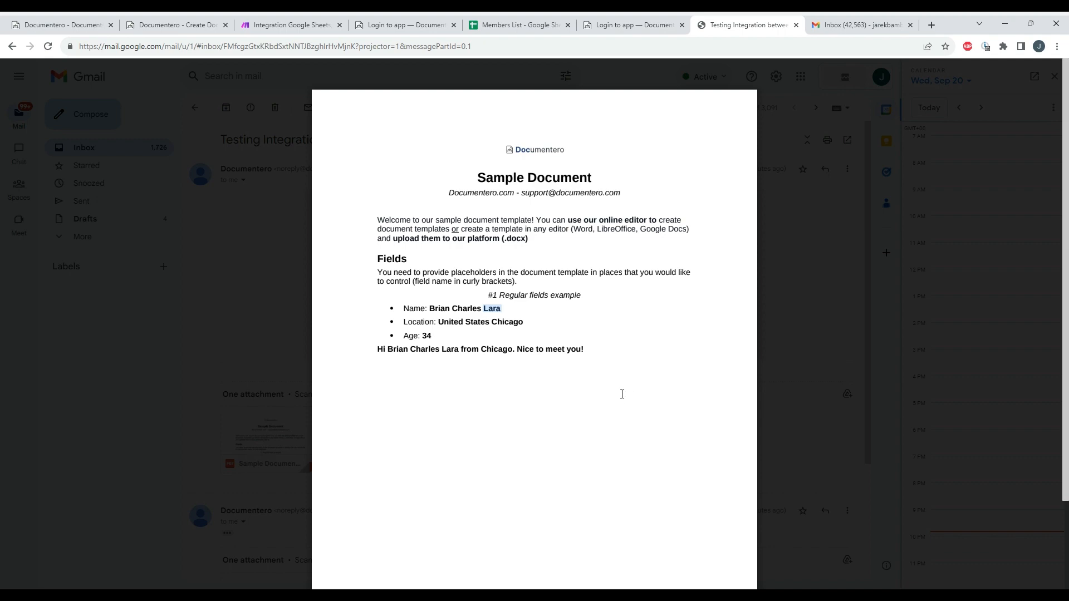